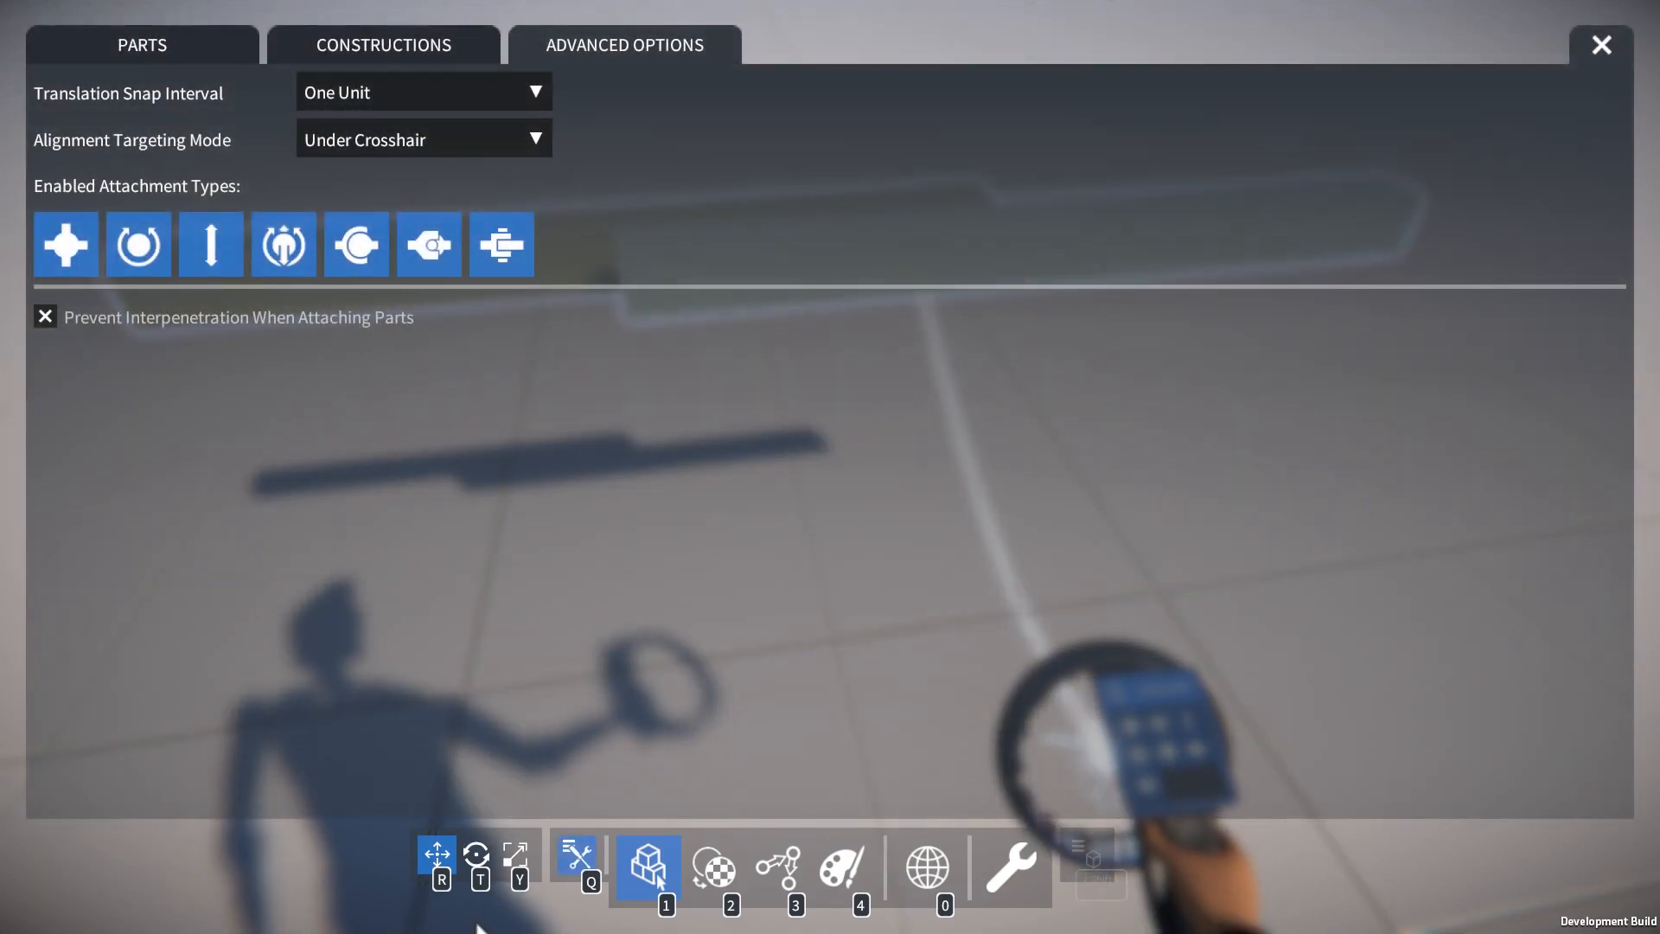
# Step: Switch the builder to moving parts with Half Unit translation snapping and select the shorter beam
pyautogui.click(476, 854)
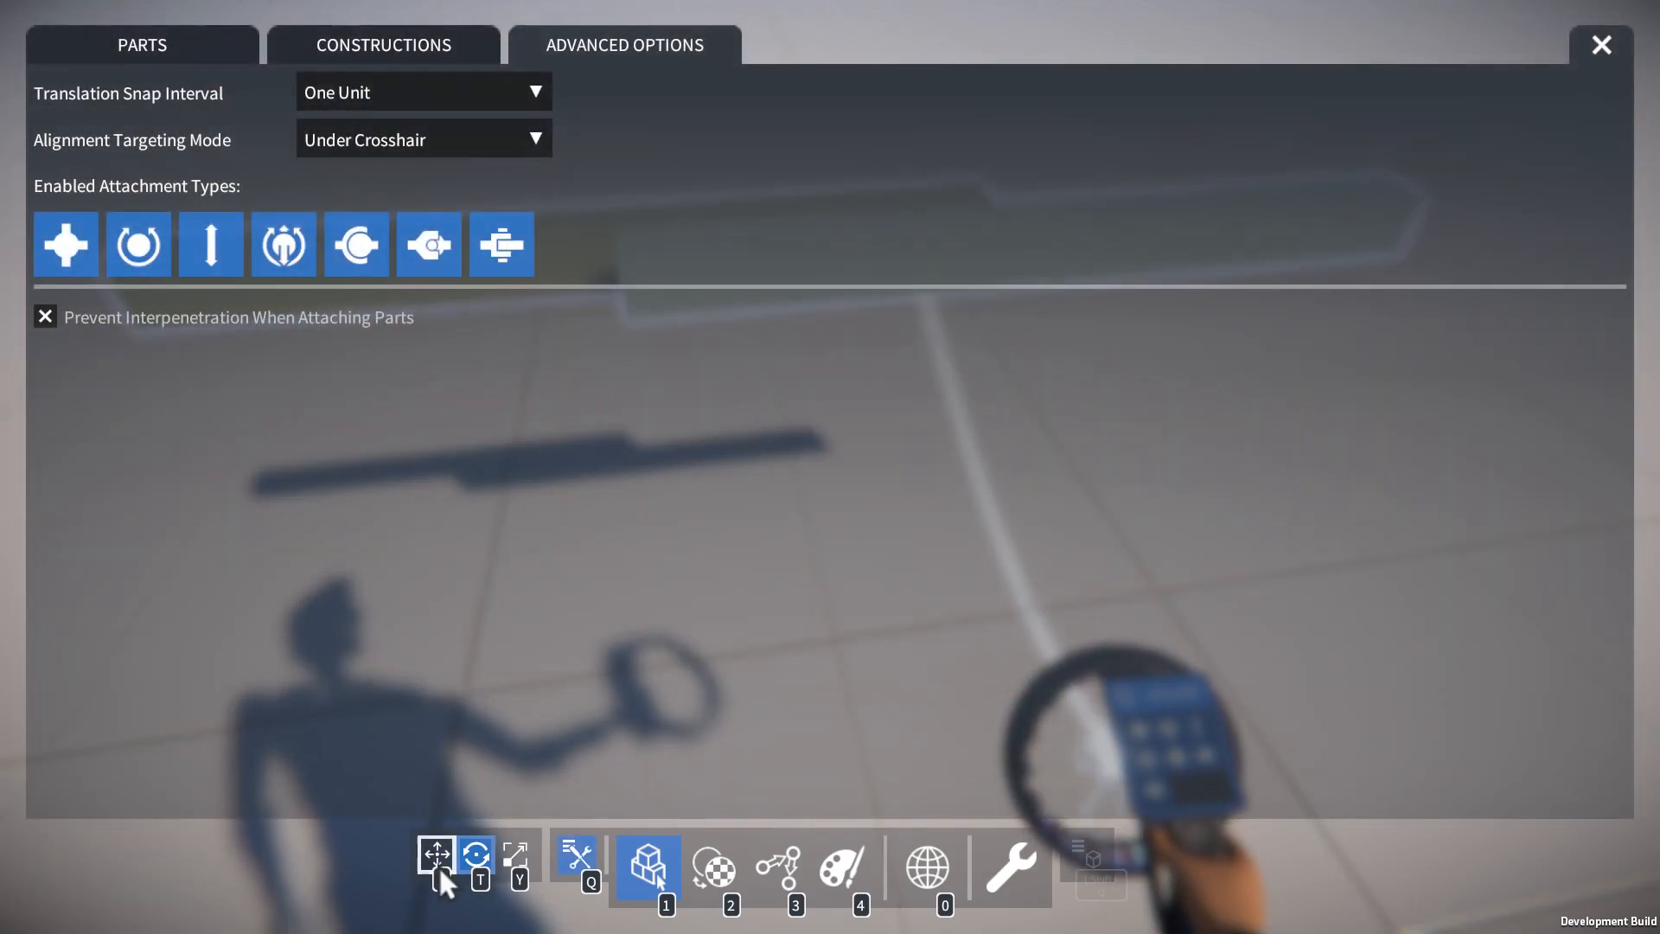
pyautogui.click(1600, 44)
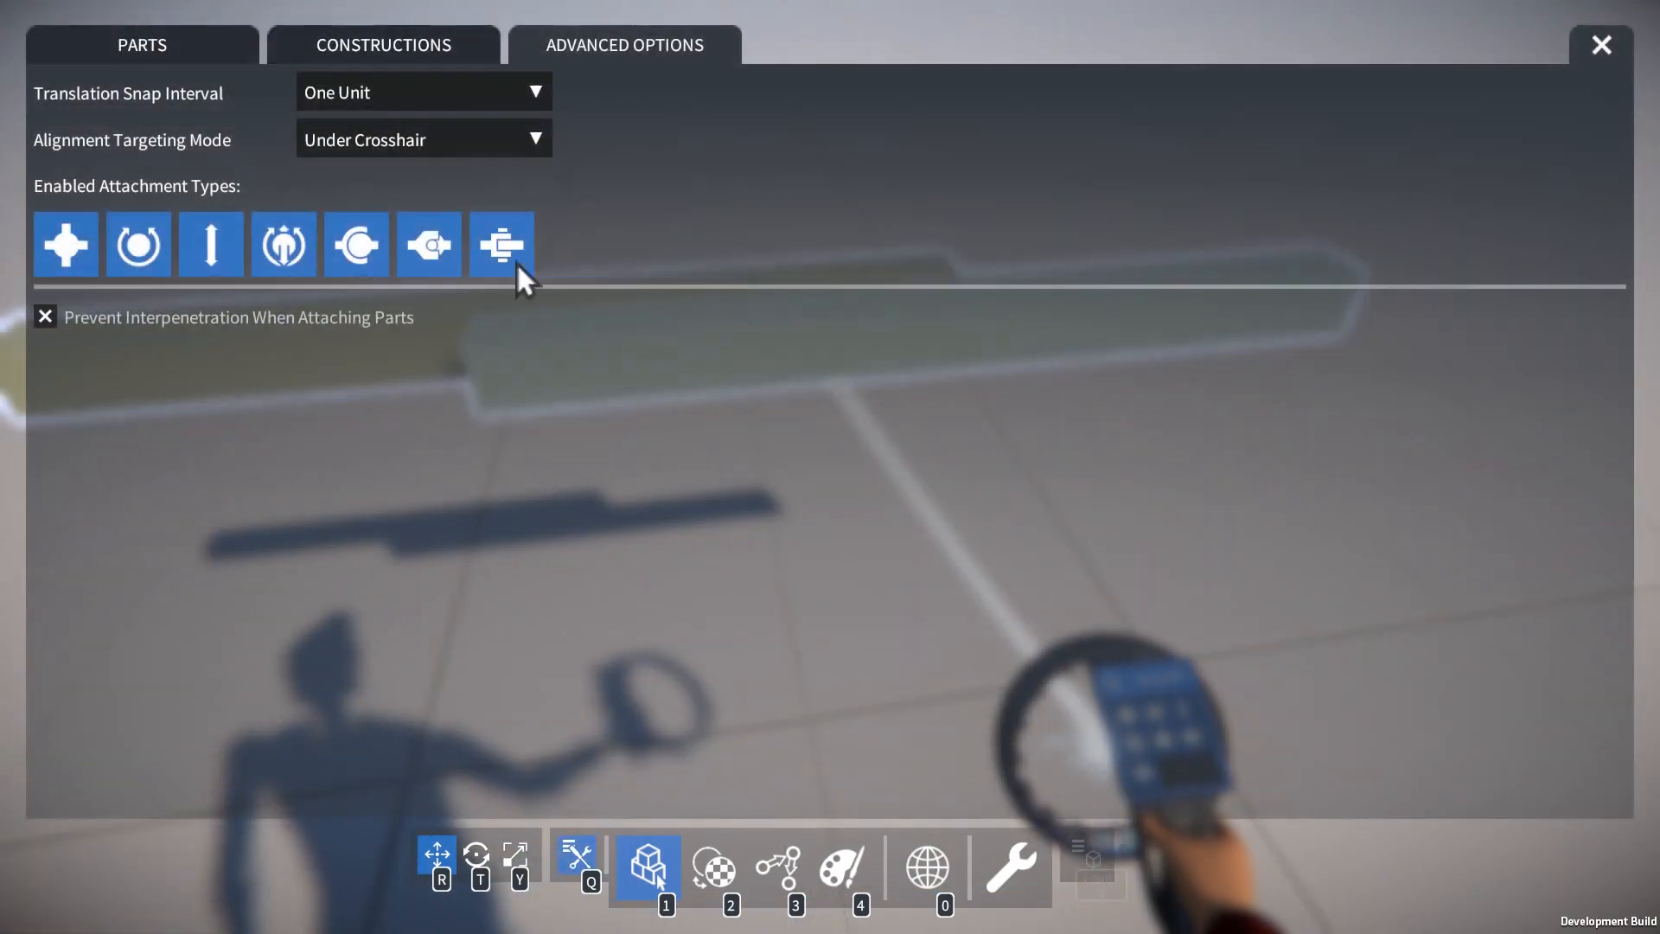
pyautogui.click(422, 92)
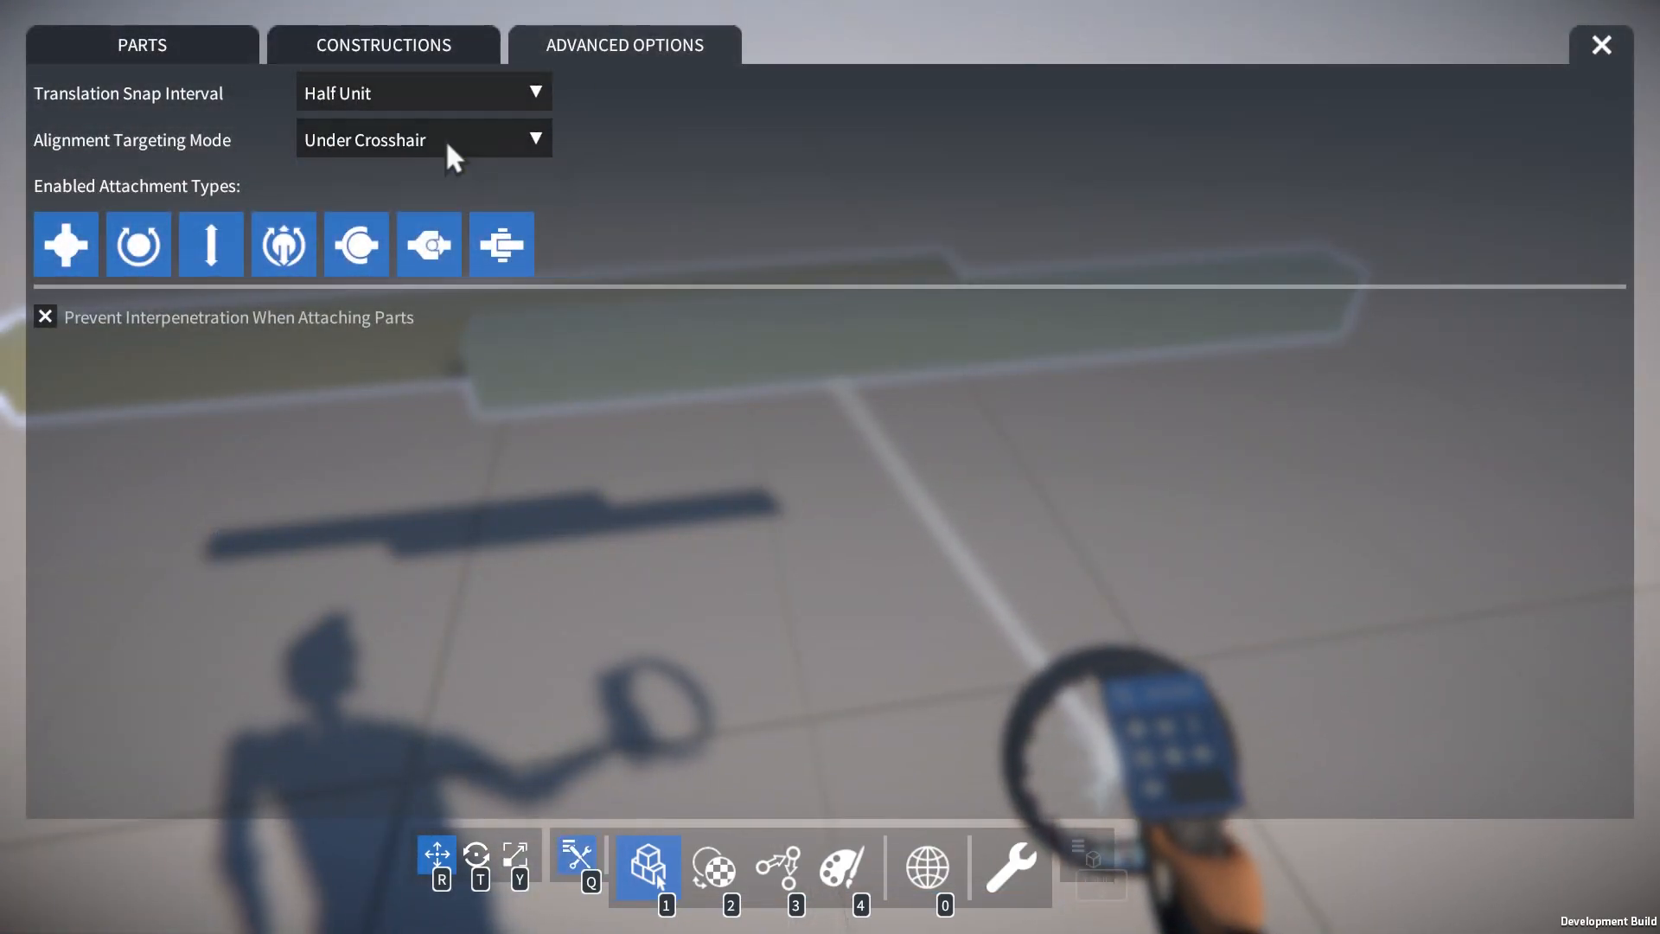
pyautogui.click(1599, 45)
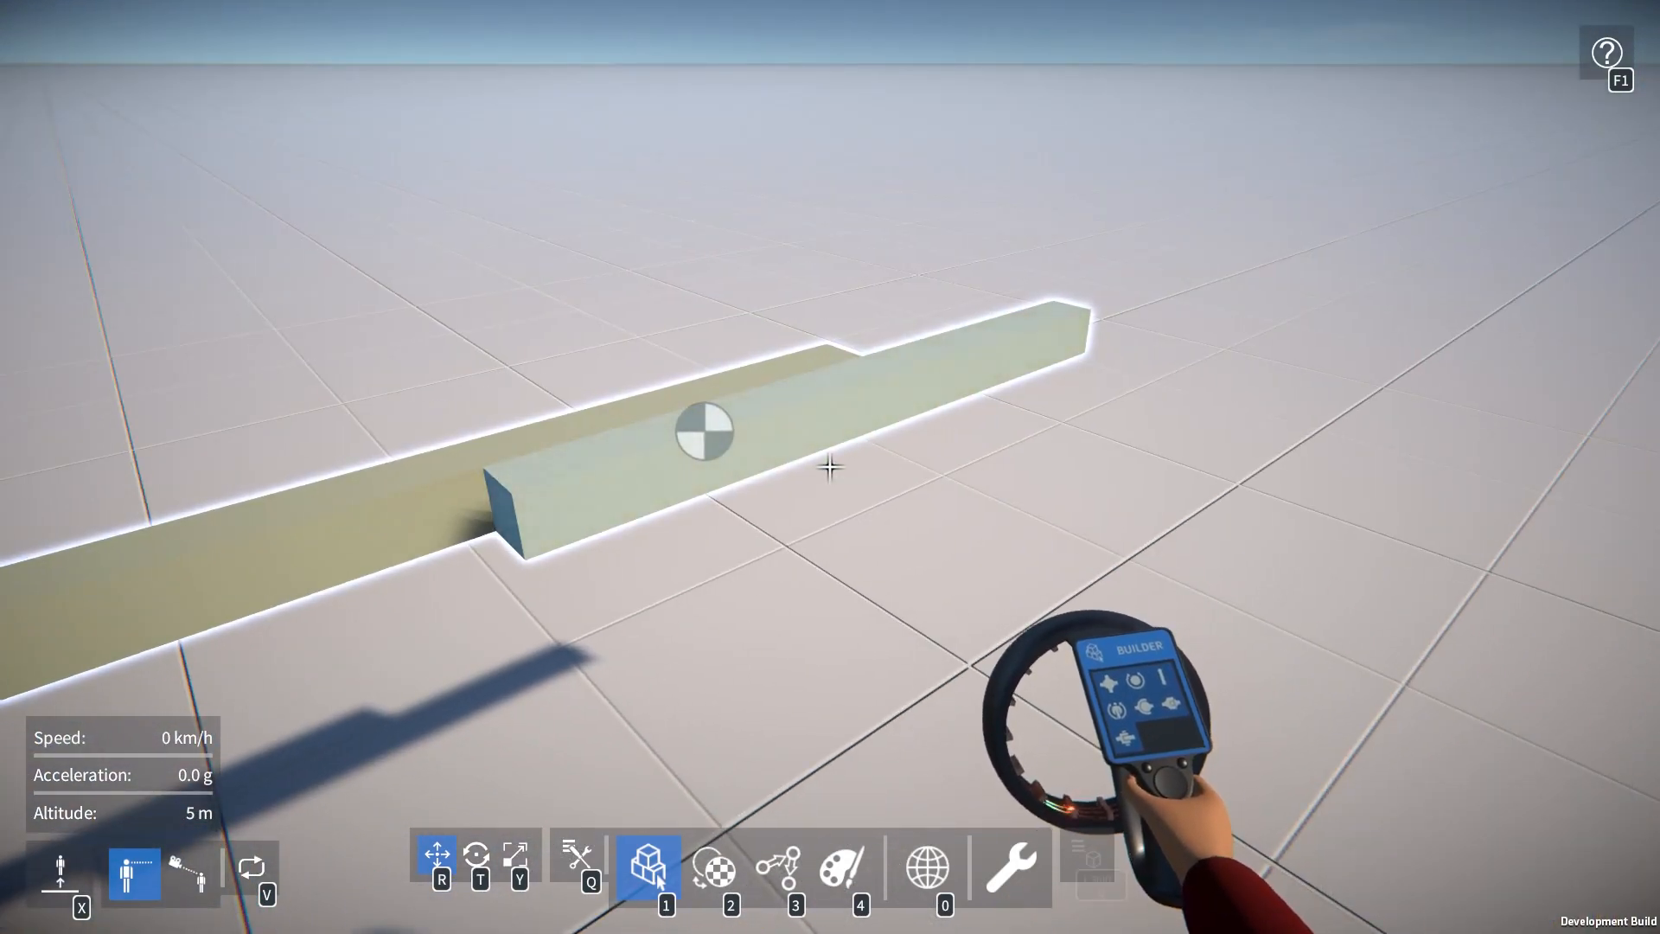
pyautogui.click(830, 468)
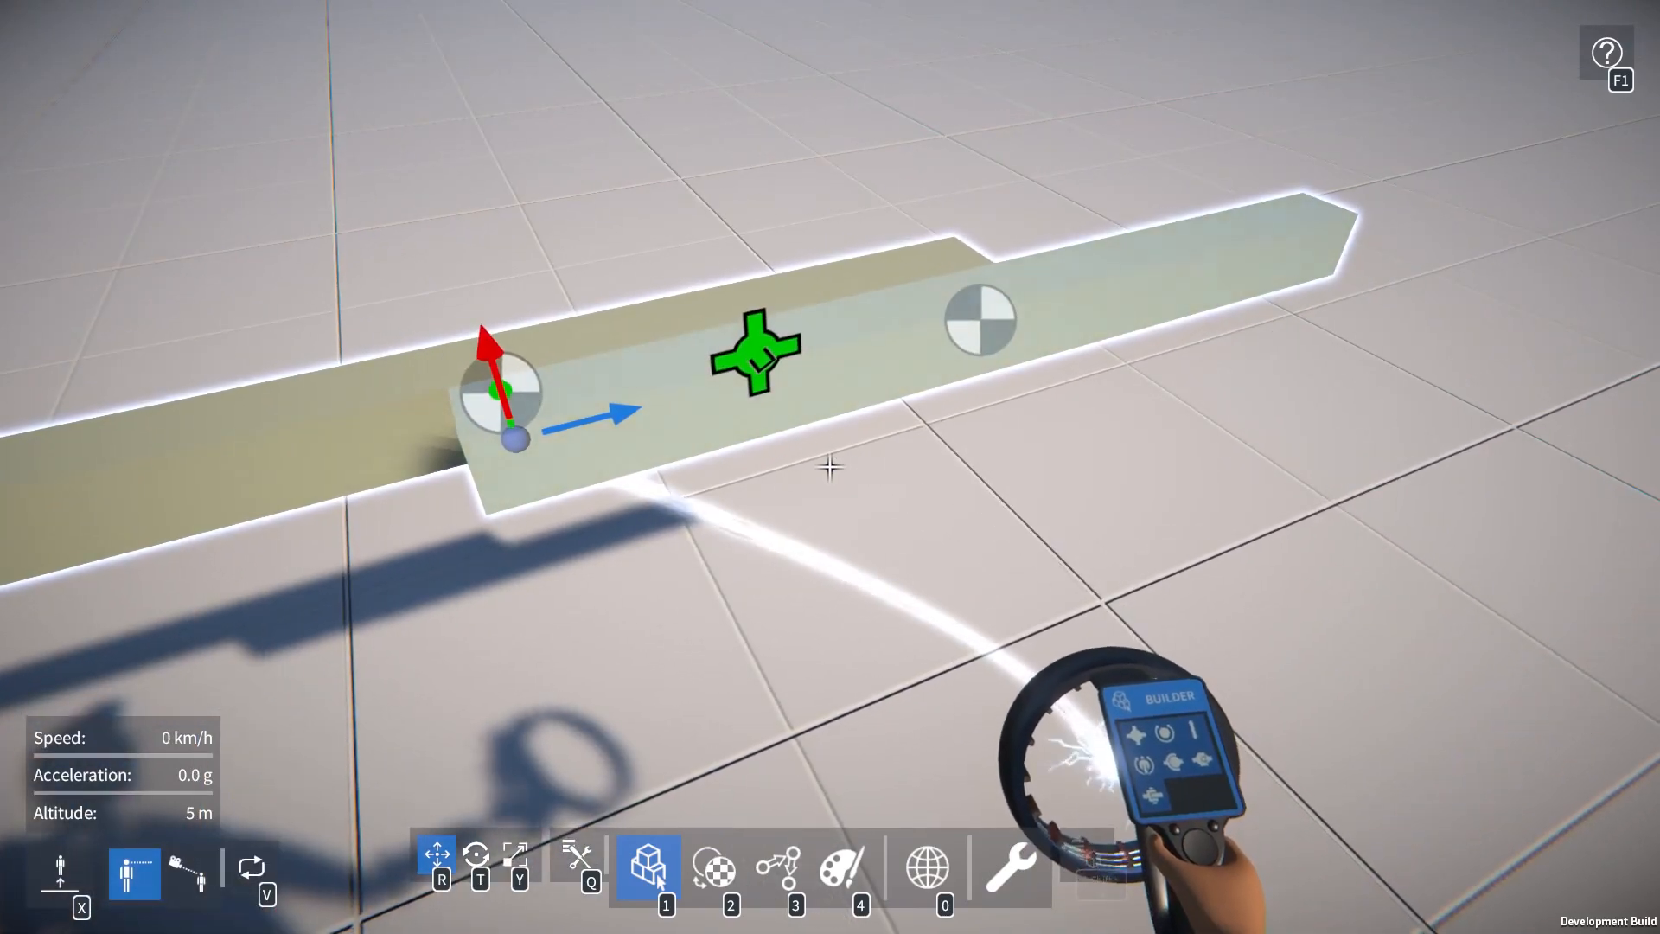
# Step: Activate the Translate manipulator to move the shorter beam along the longer one
pyautogui.click(478, 855)
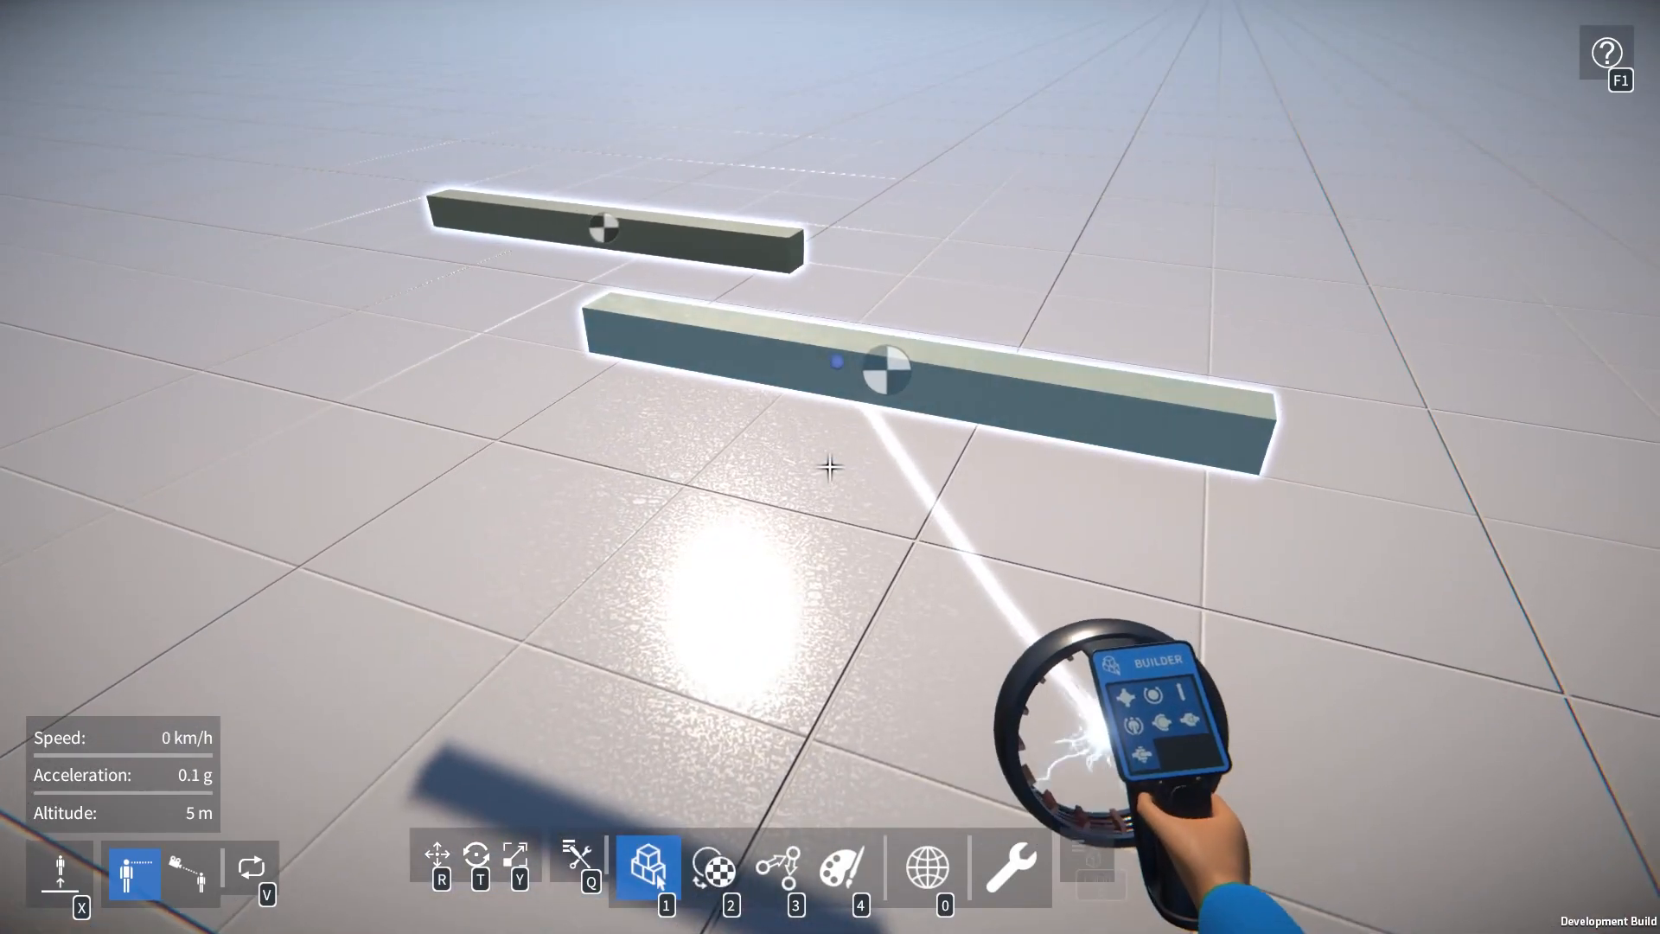
# Step: In Advanced Options, change Alignment Targeting Mode away from Under Crosshair
pyautogui.click(578, 858)
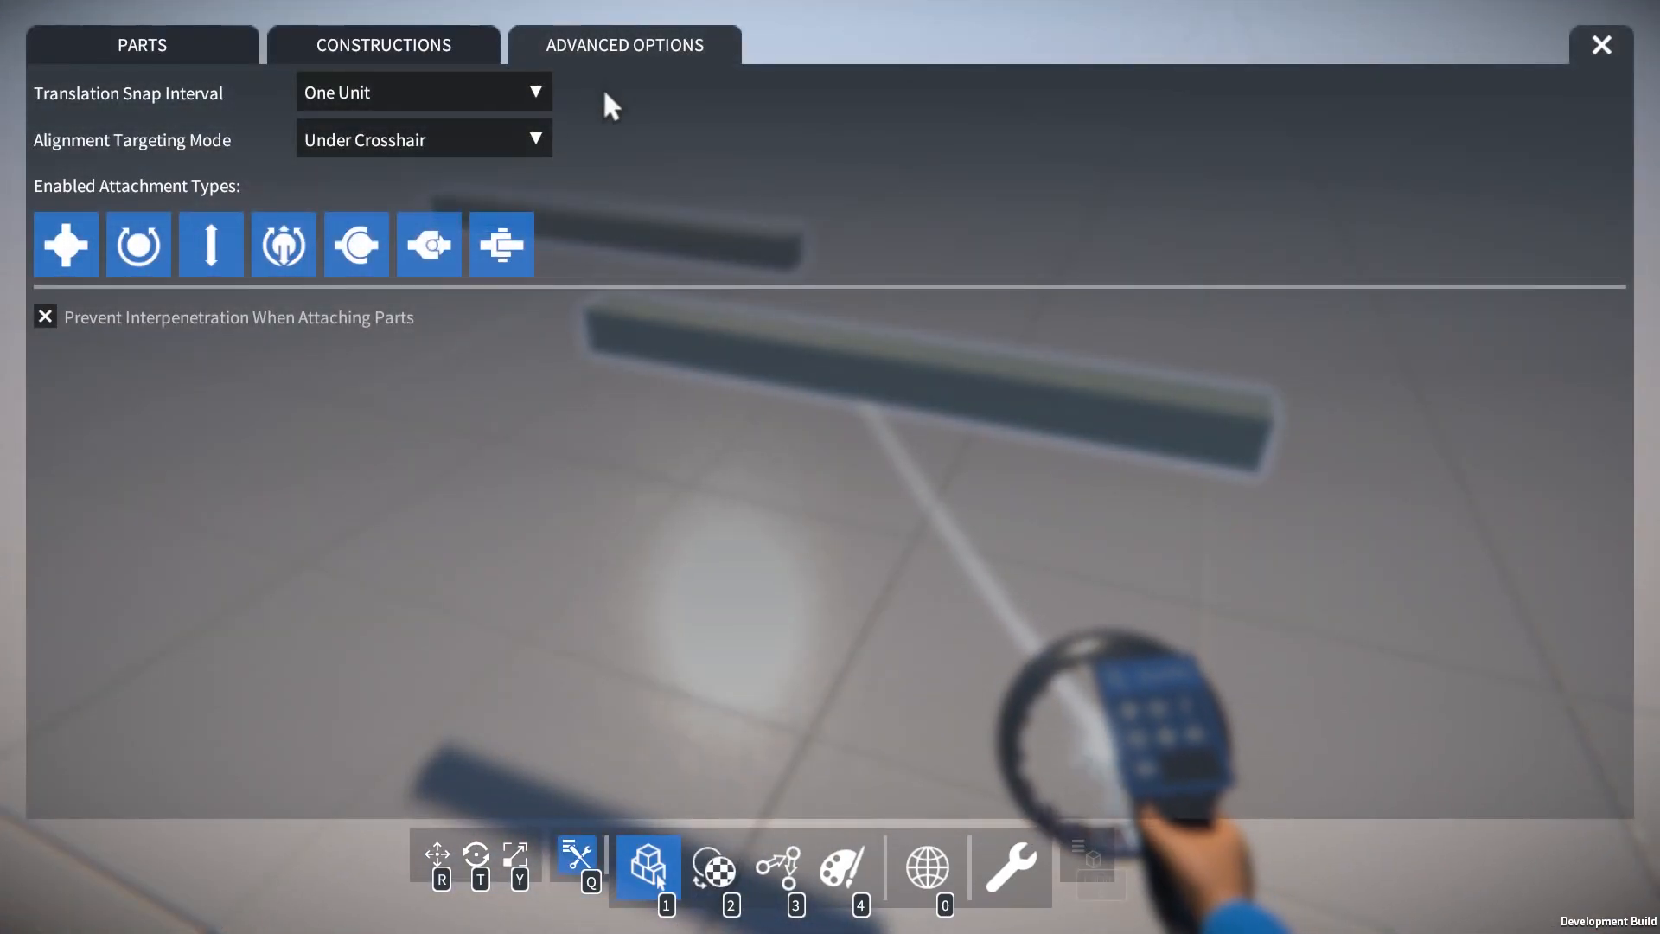
pyautogui.moveTo(188, 166)
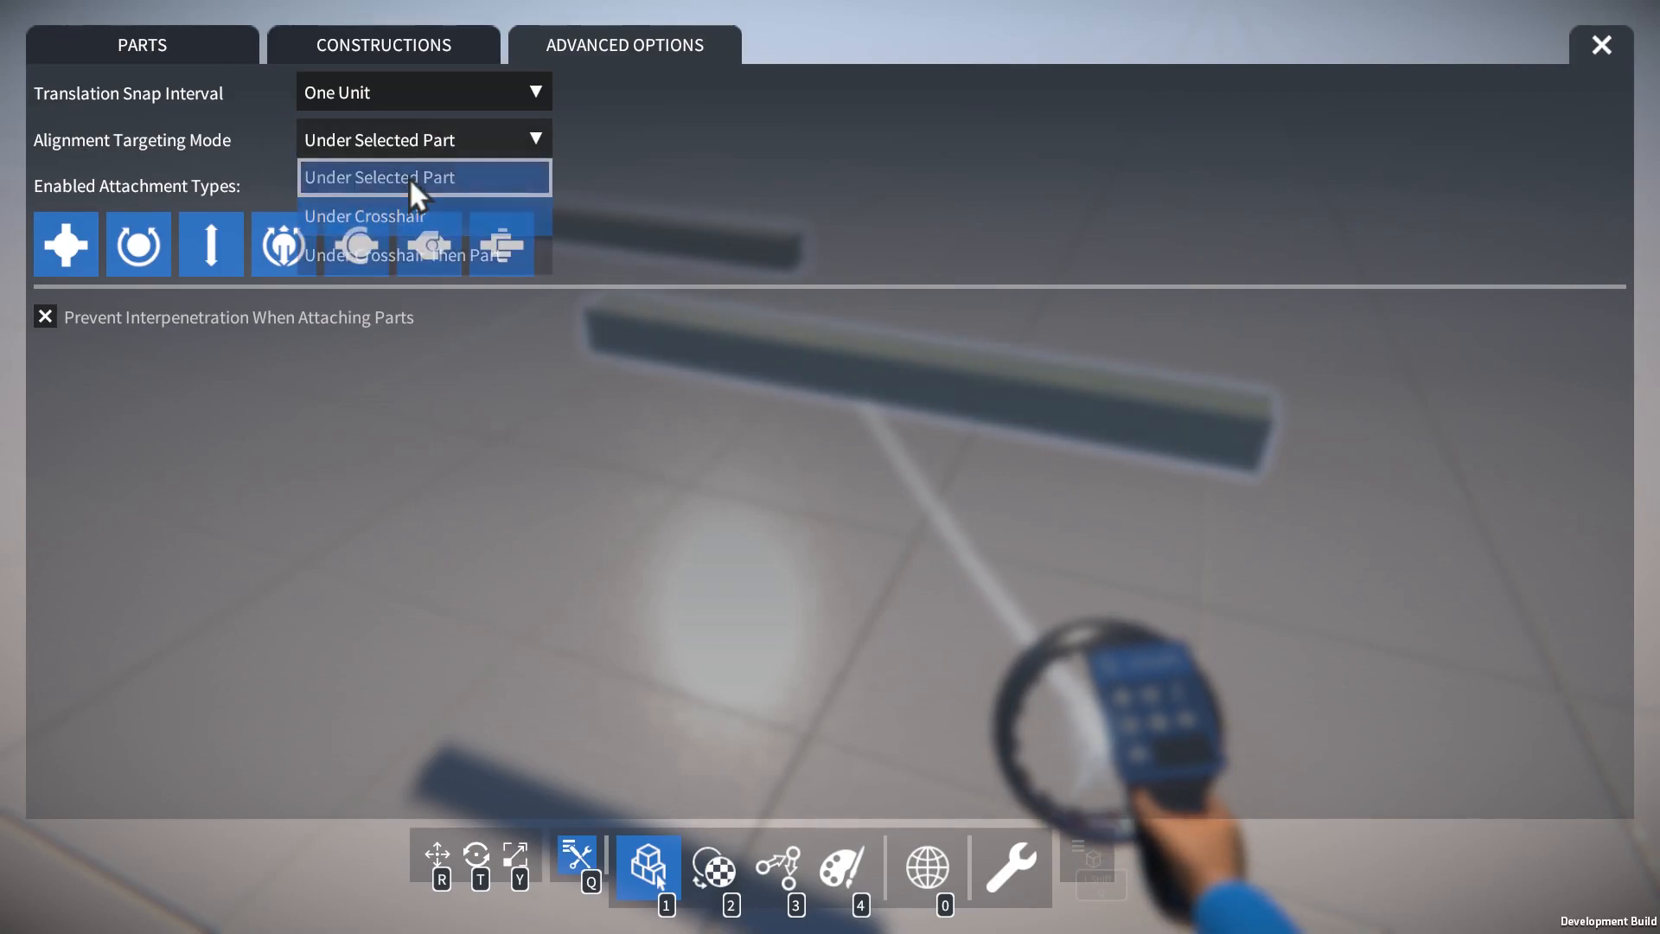
pyautogui.click(1600, 45)
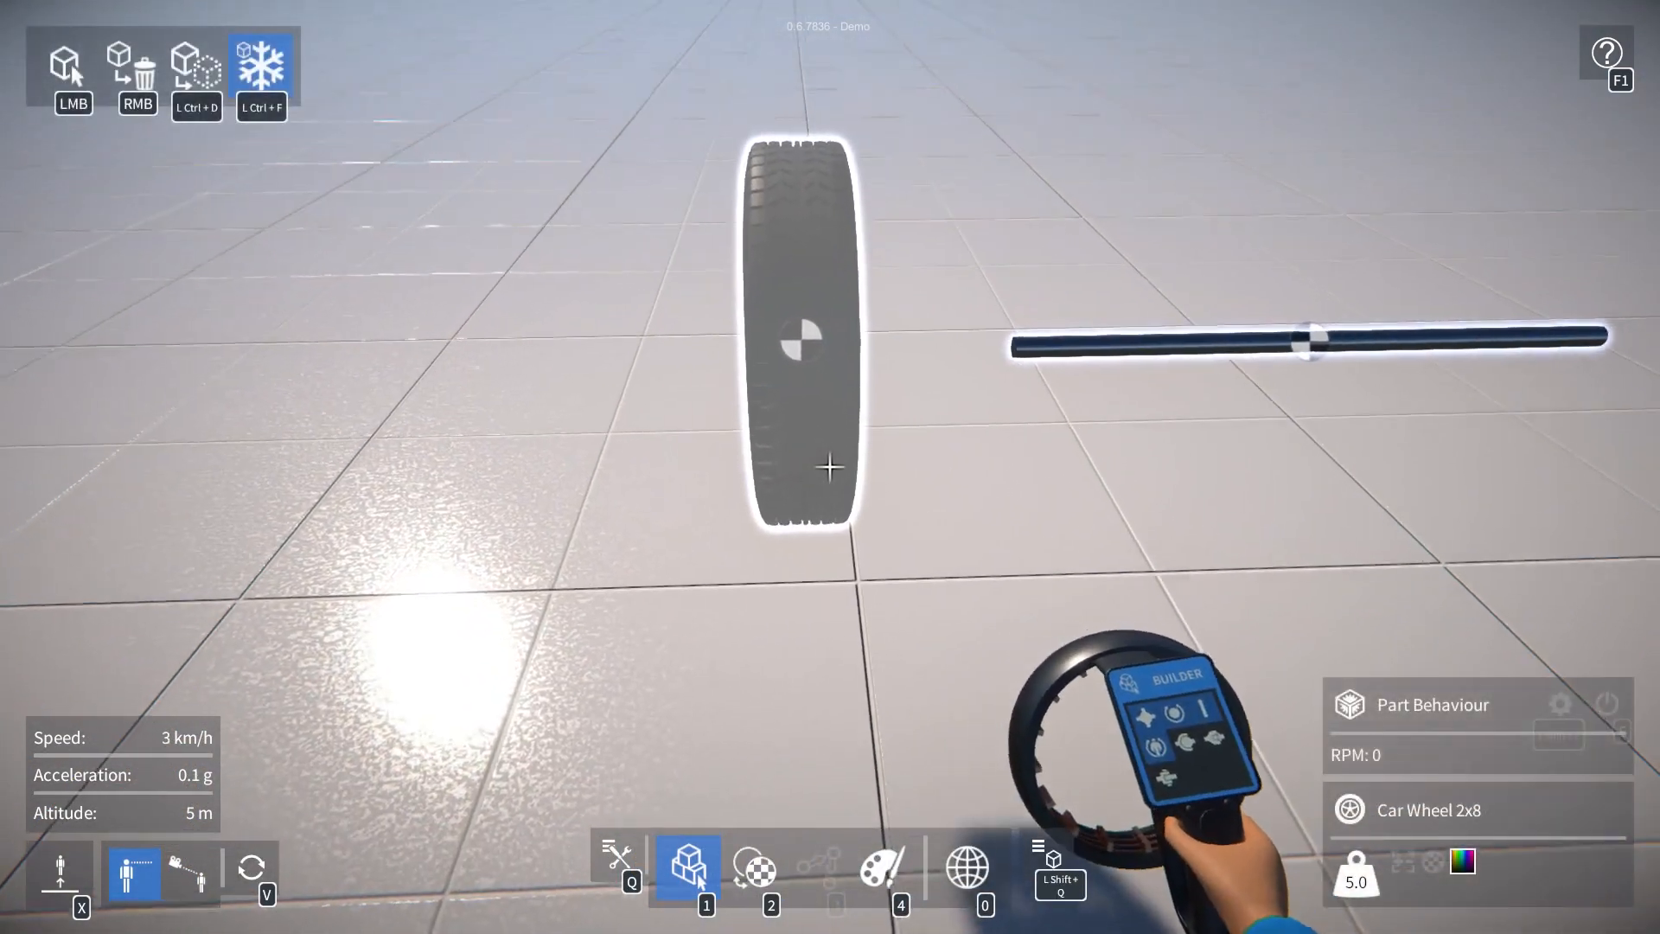
# Step: Spawn a Car Wheel 2x8 and an axle rod from the Parts list into the scene
pyautogui.click(66, 66)
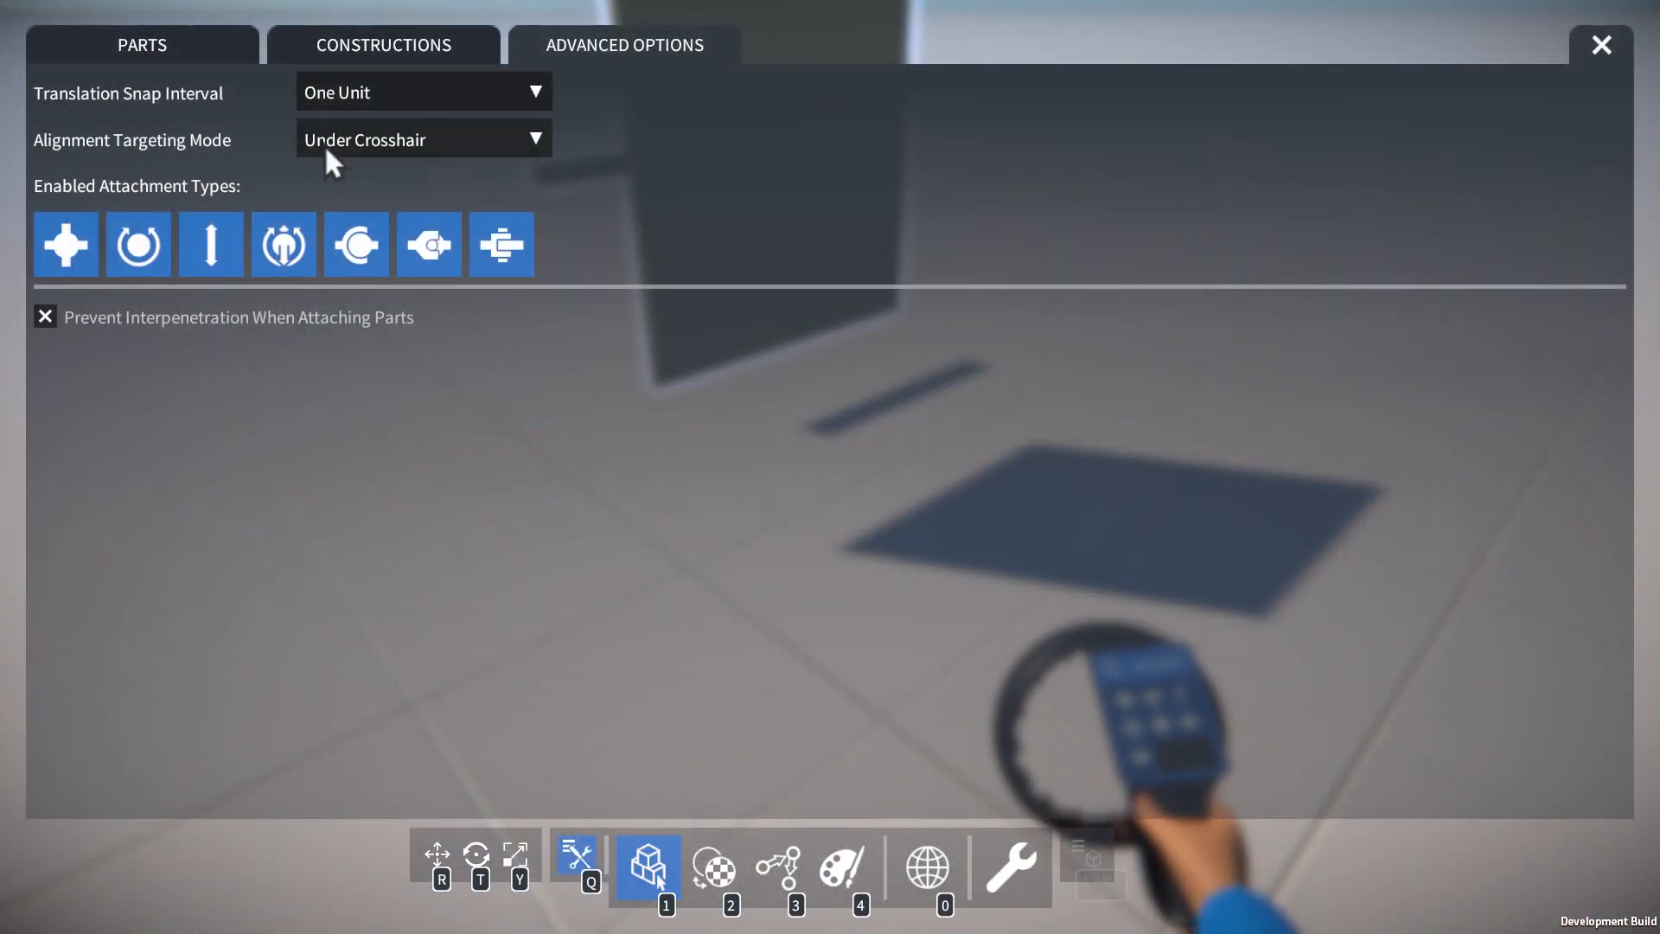
# Step: List the alignment targeting modes and set it to Under Selected Part
pyautogui.click(424, 138)
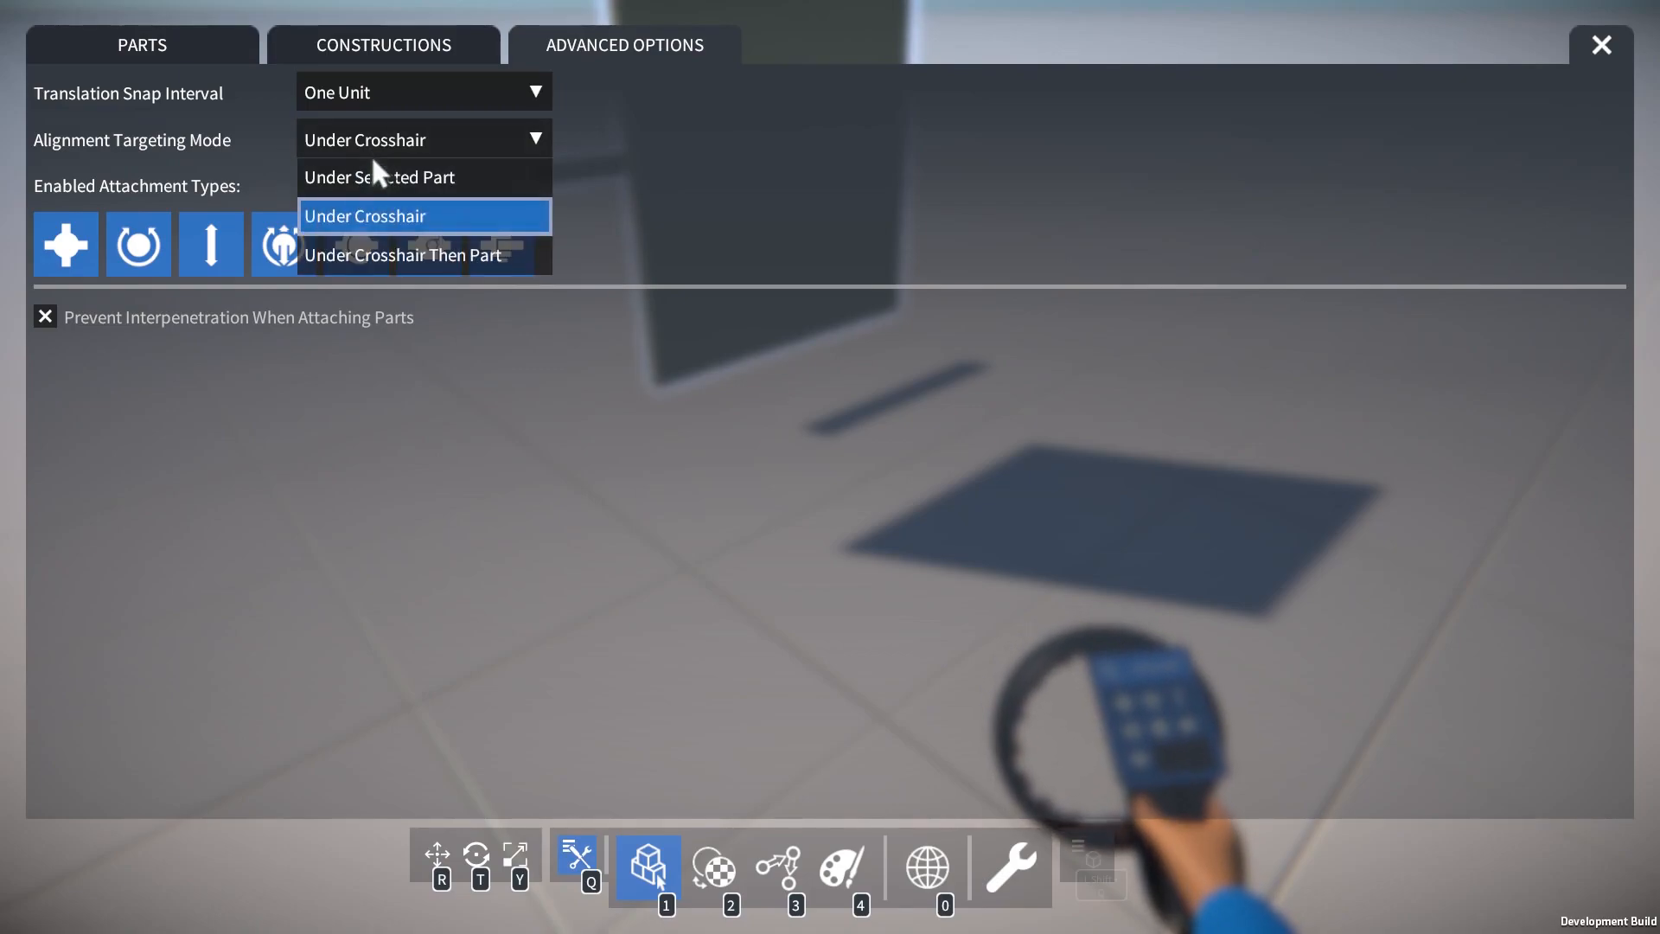
pyautogui.click(1600, 45)
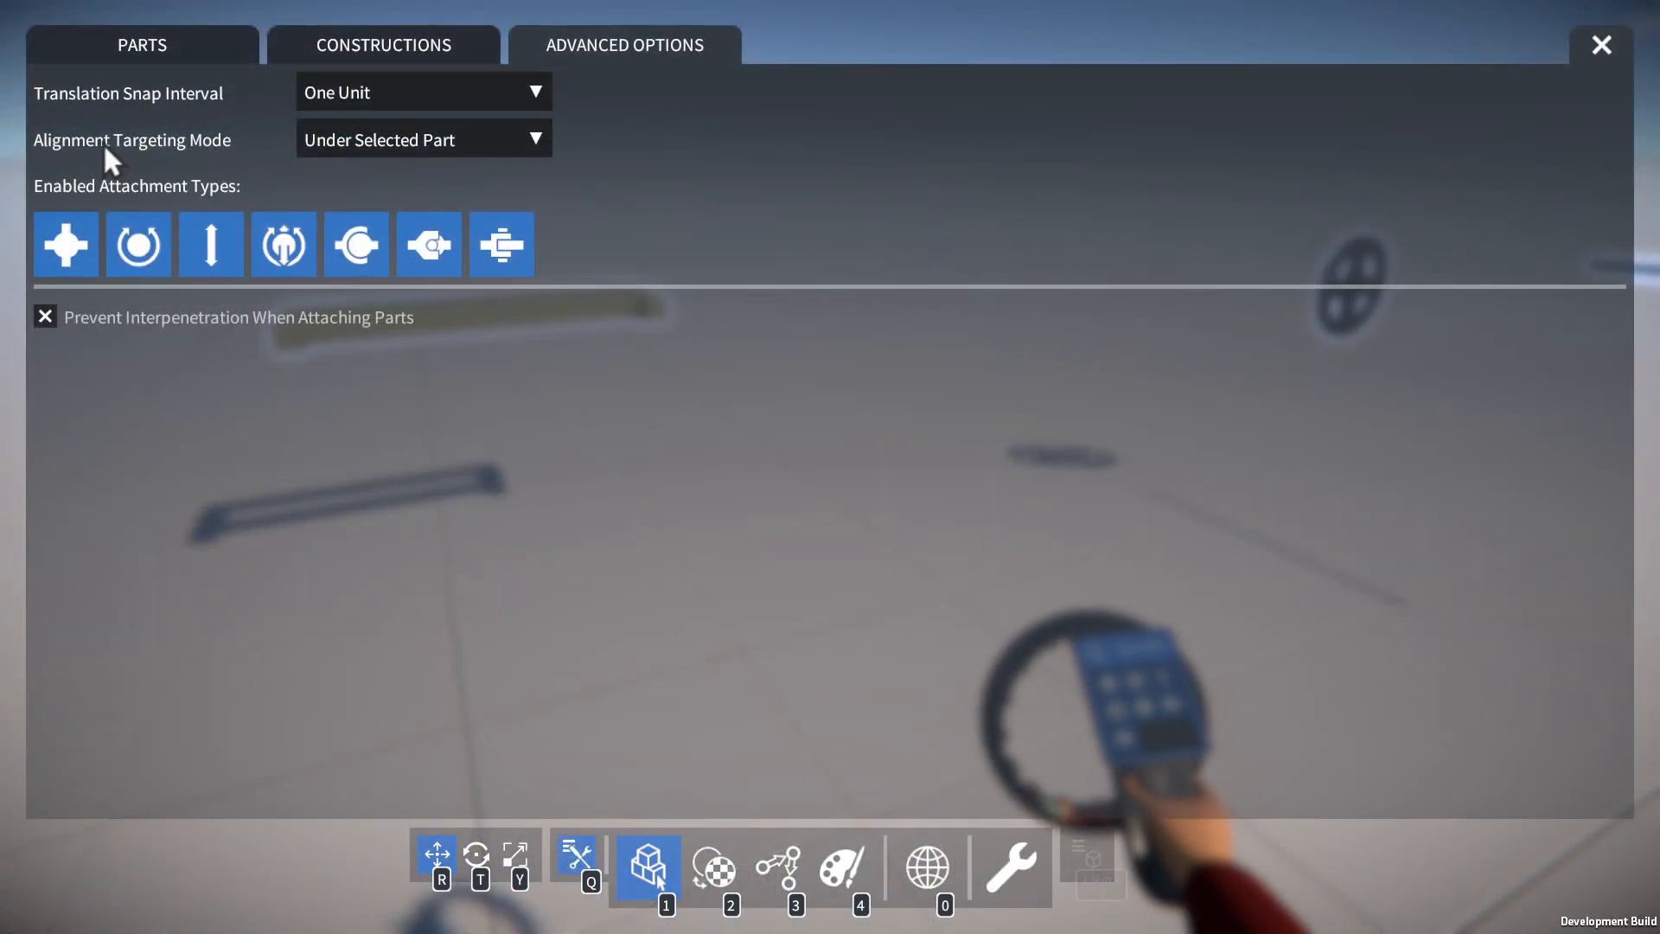
# Step: Set Alignment Targeting Mode to Under Crosshair Then Part
pyautogui.click(422, 138)
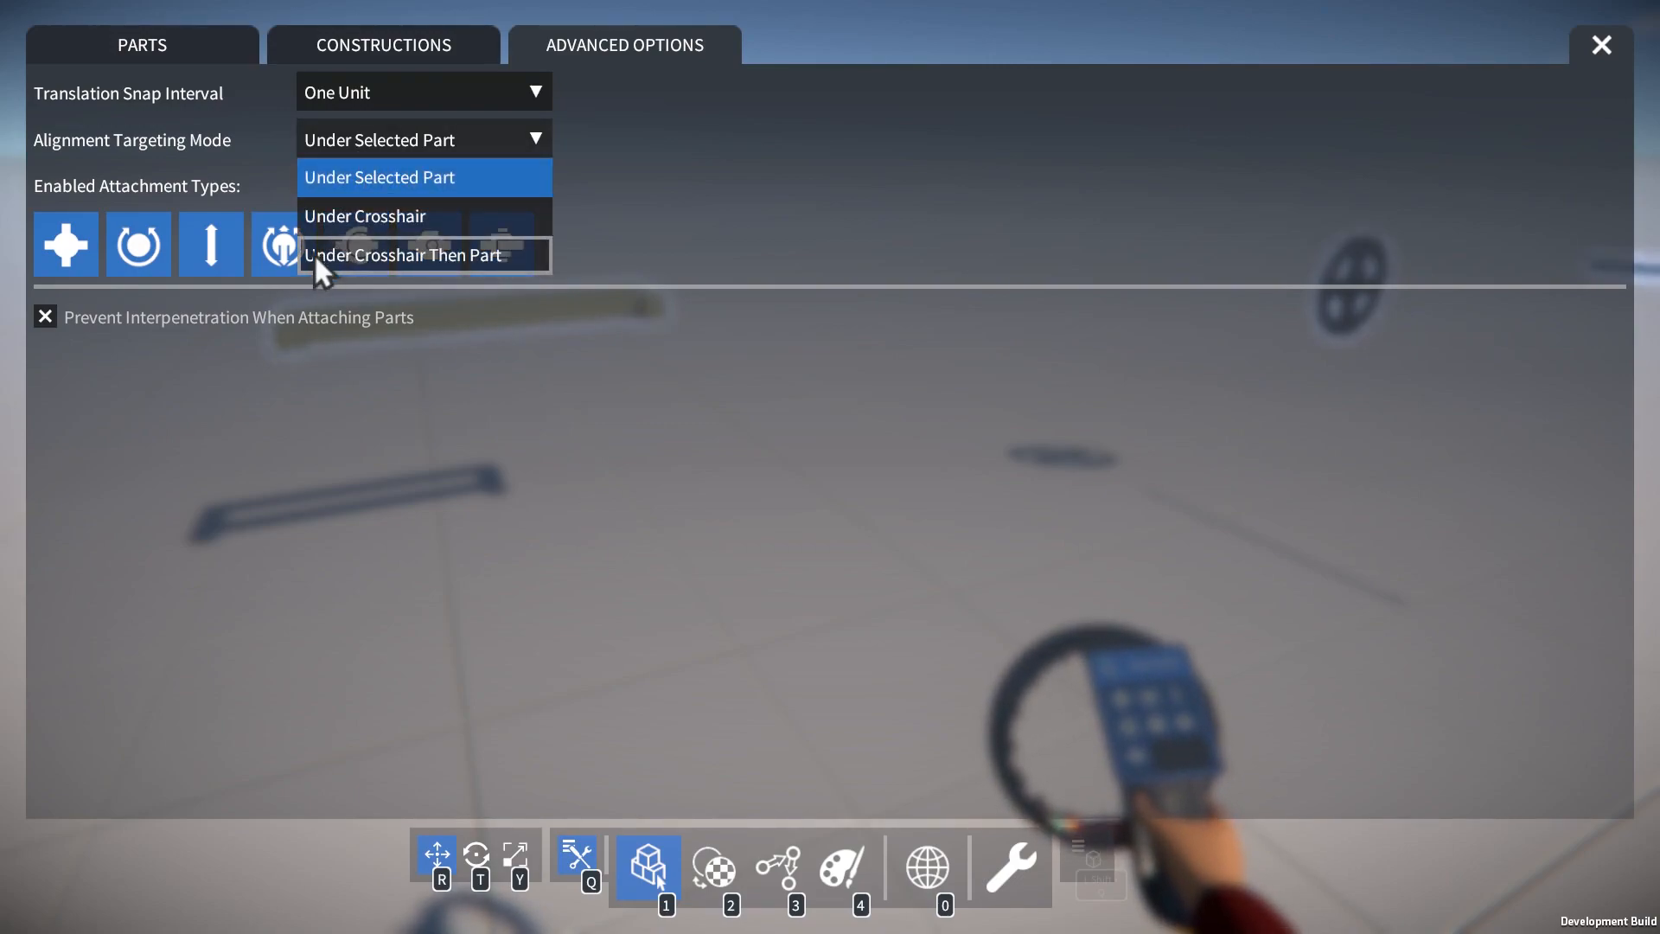
pyautogui.moveTo(434, 273)
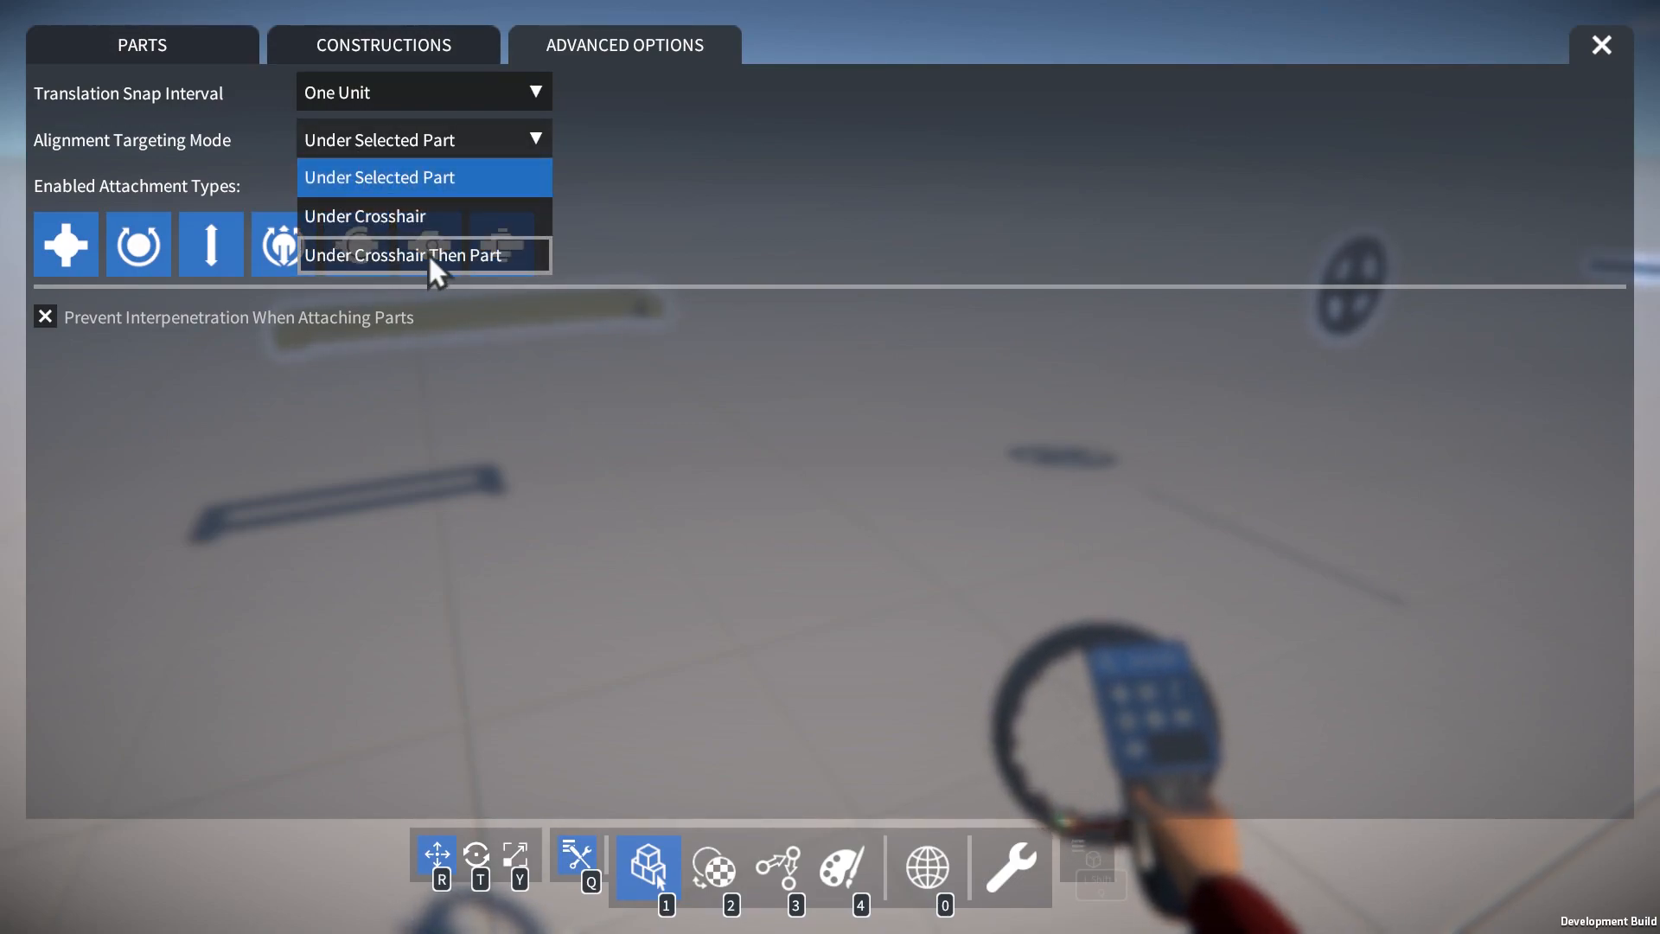
pyautogui.click(424, 256)
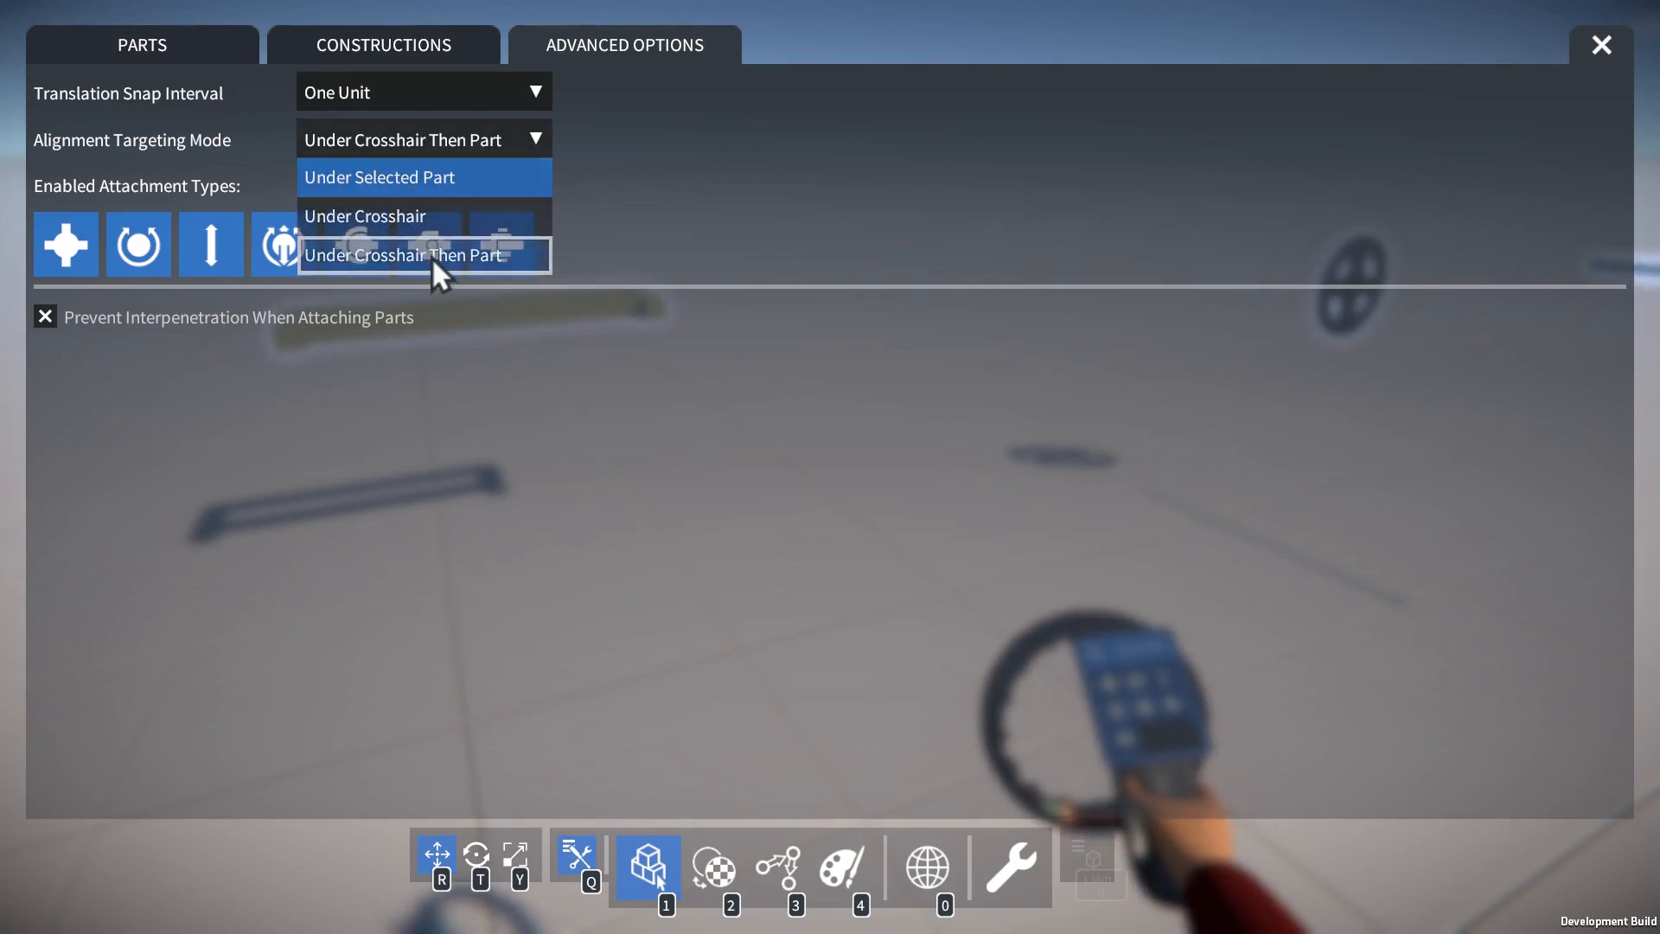
pyautogui.click(1601, 45)
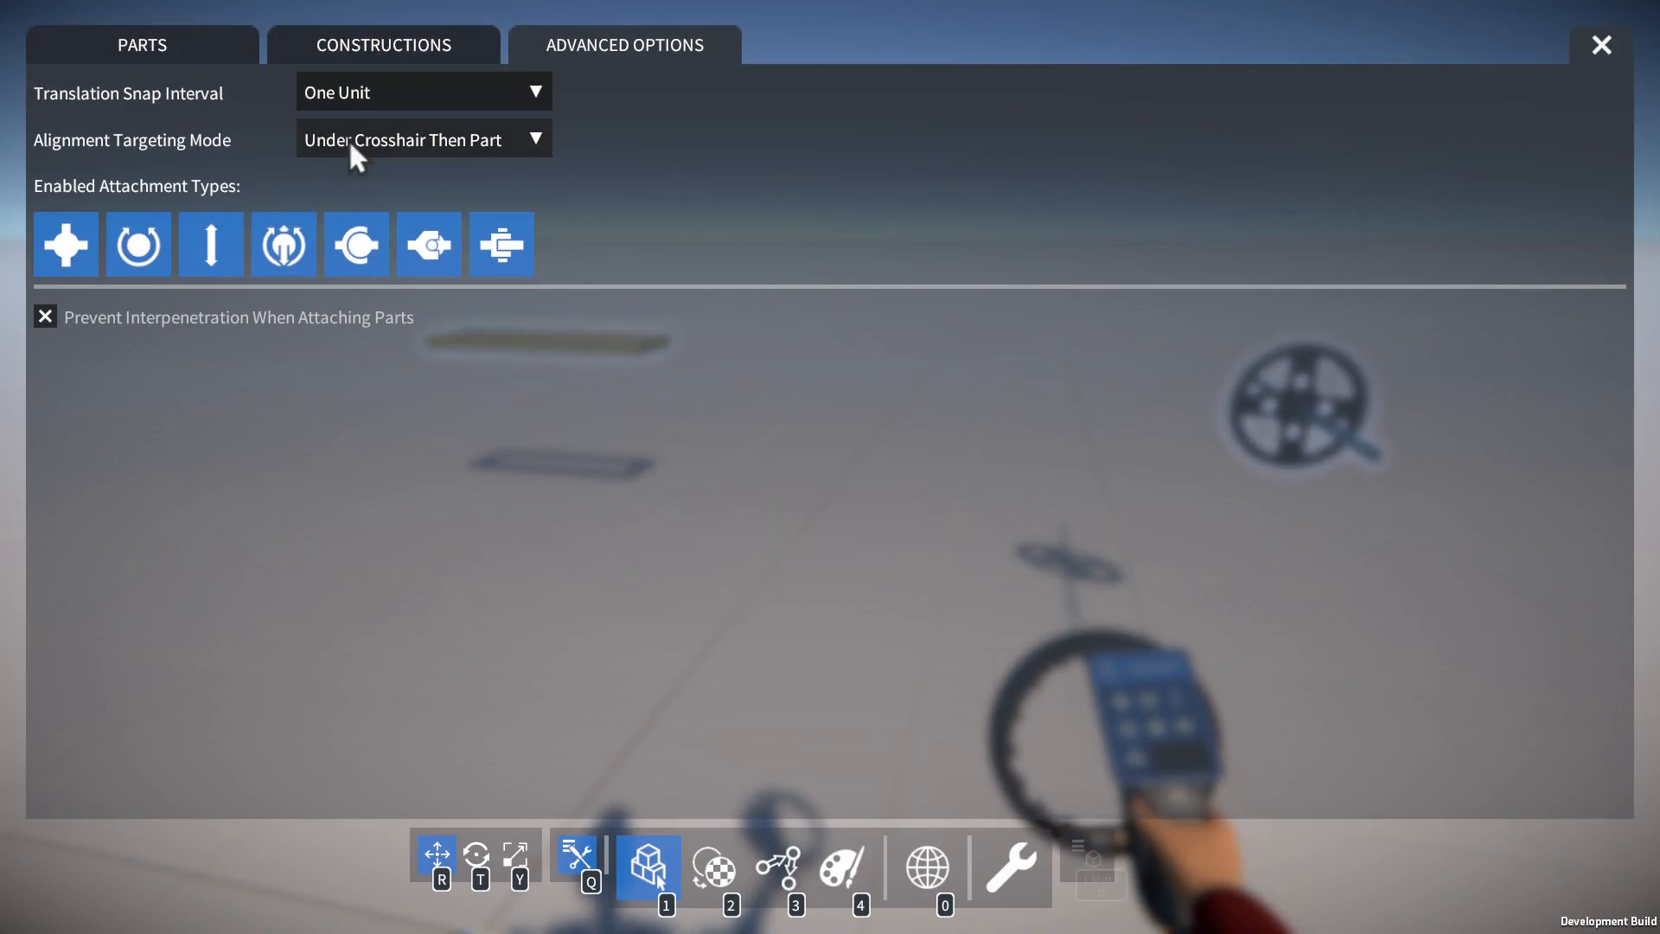
pyautogui.moveTo(555, 179)
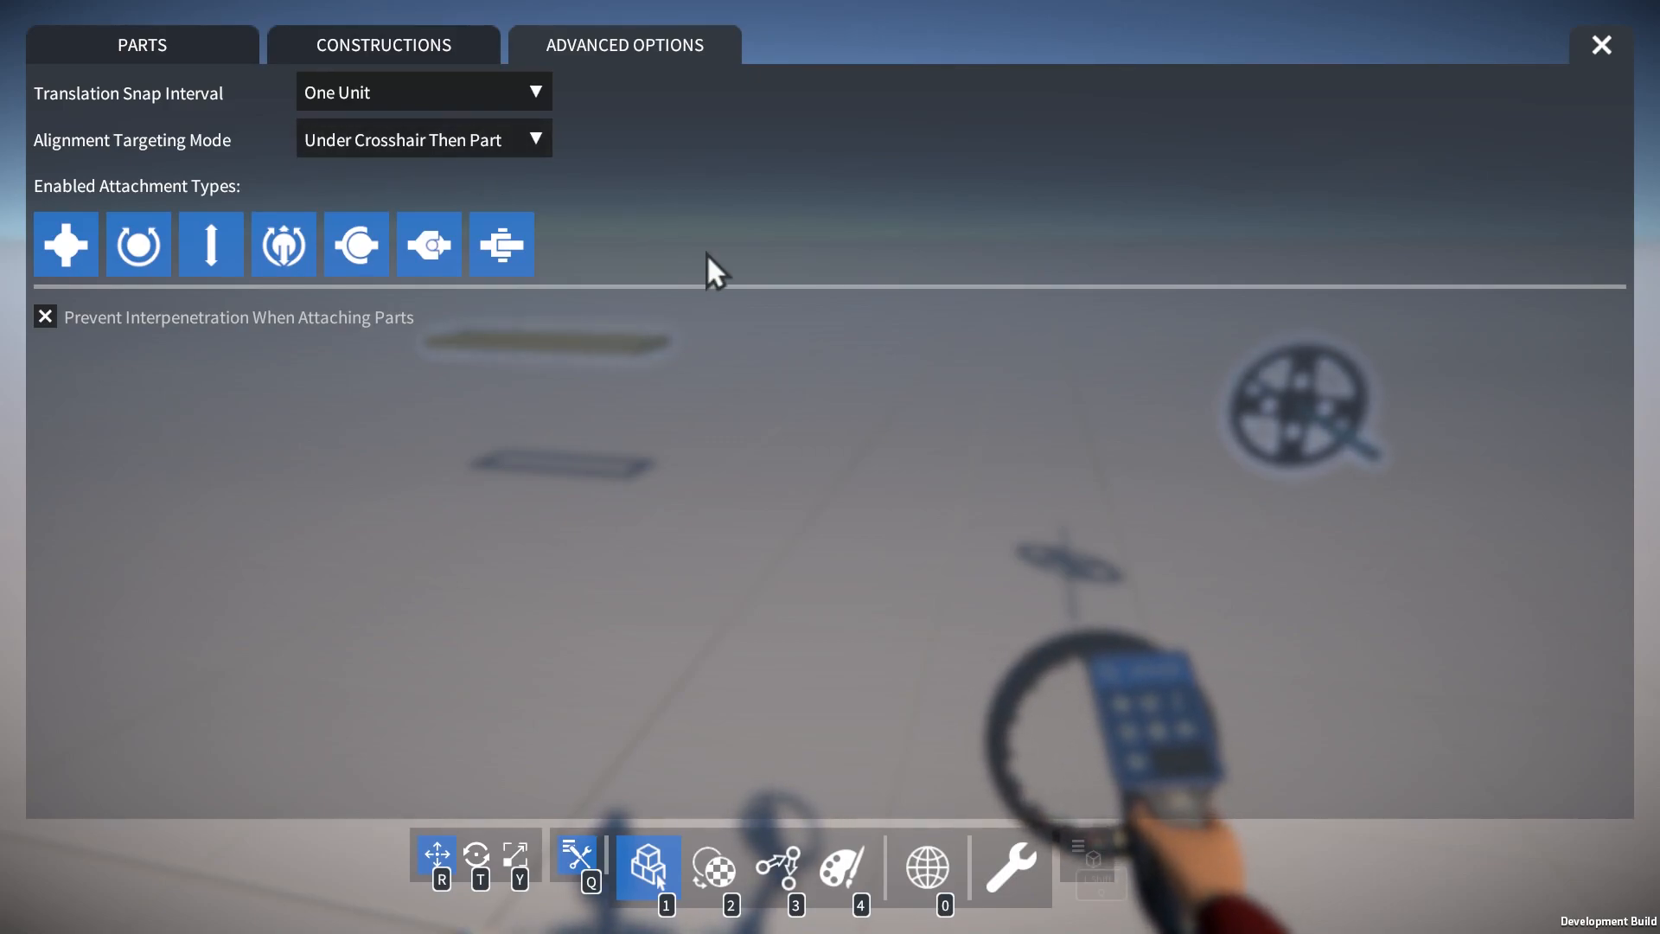
# Step: Set Alignment Targeting Mode to Under Crosshair and close the advanced options
pyautogui.click(1599, 45)
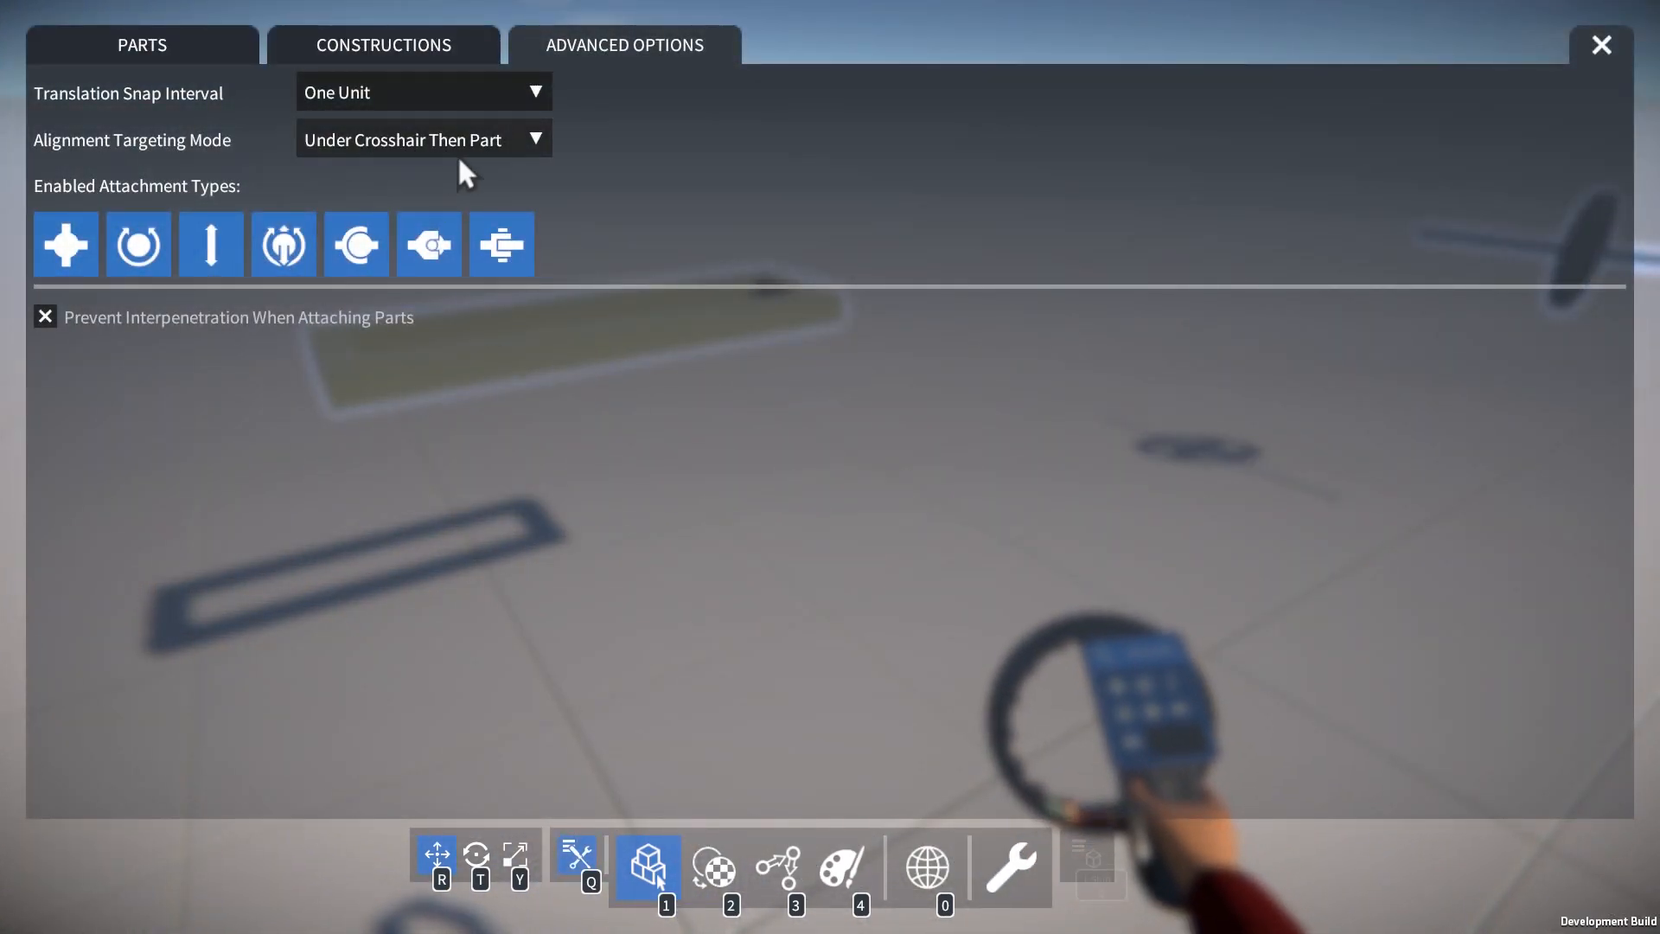
pyautogui.moveTo(538, 152)
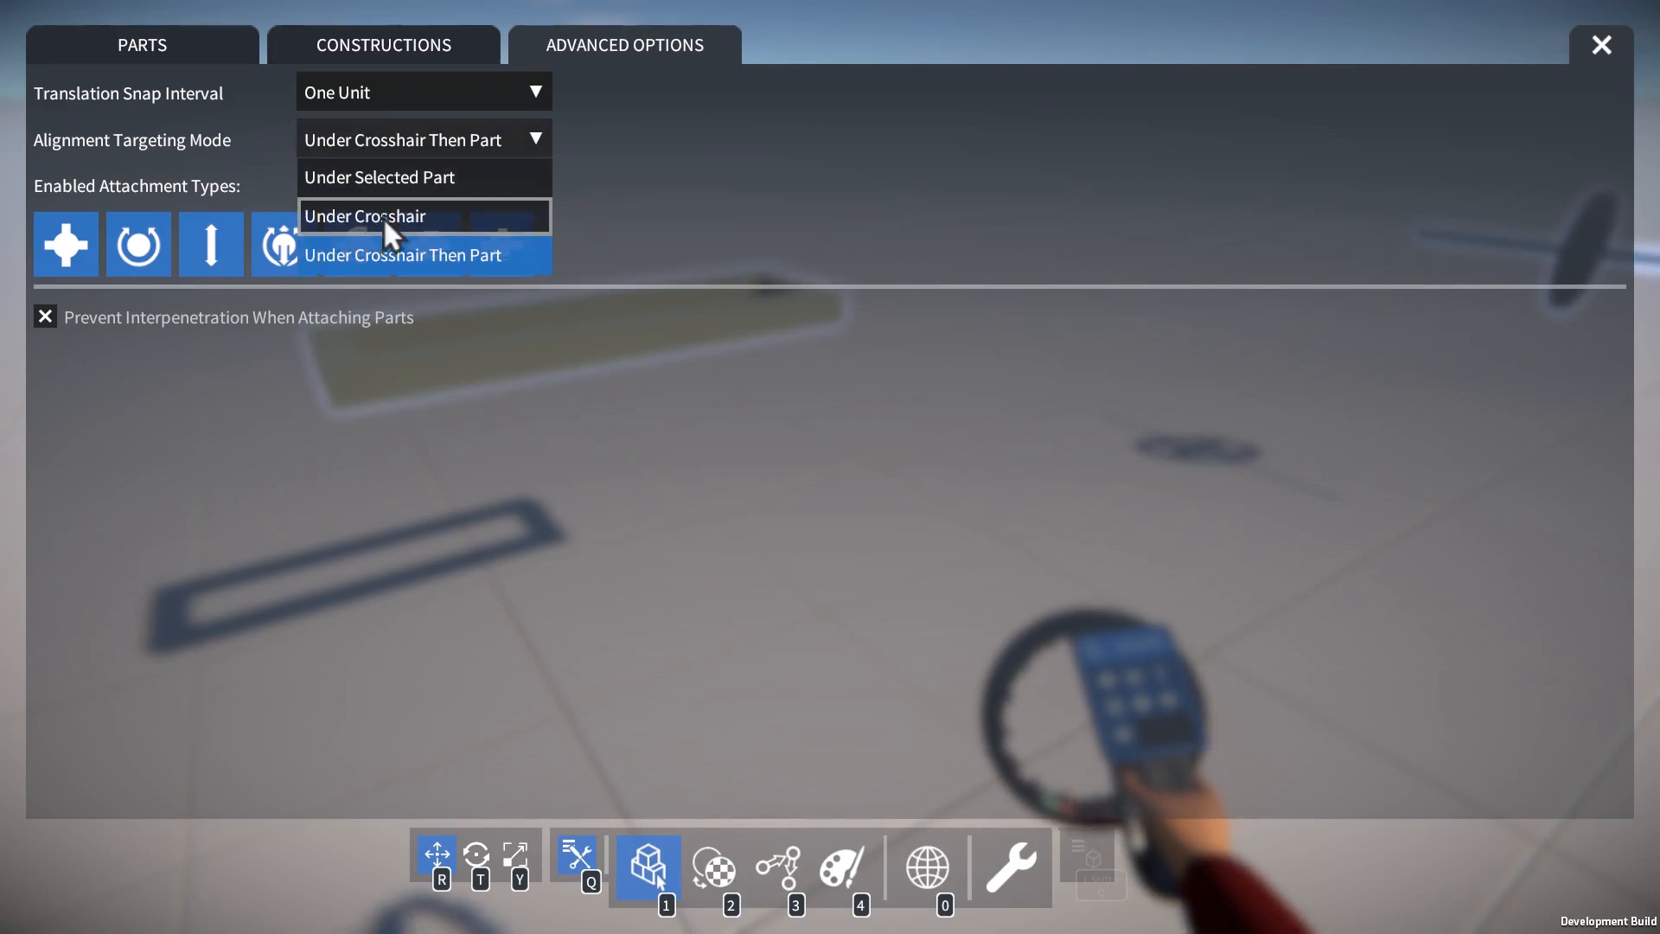
pyautogui.click(1600, 45)
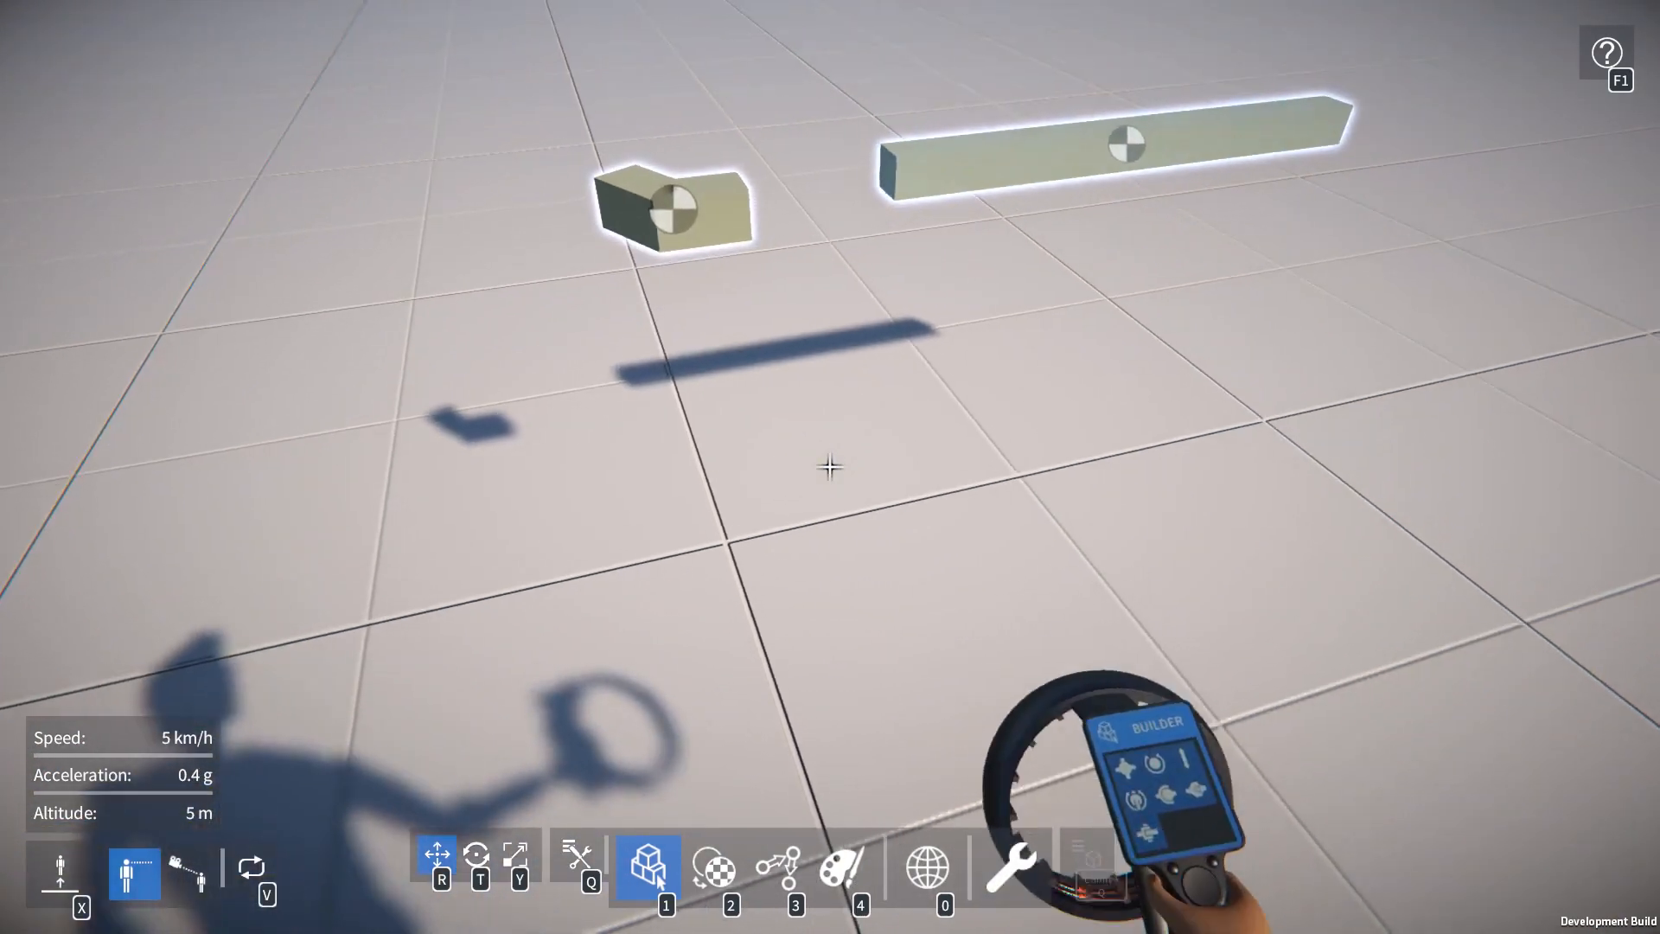
pyautogui.click(649, 868)
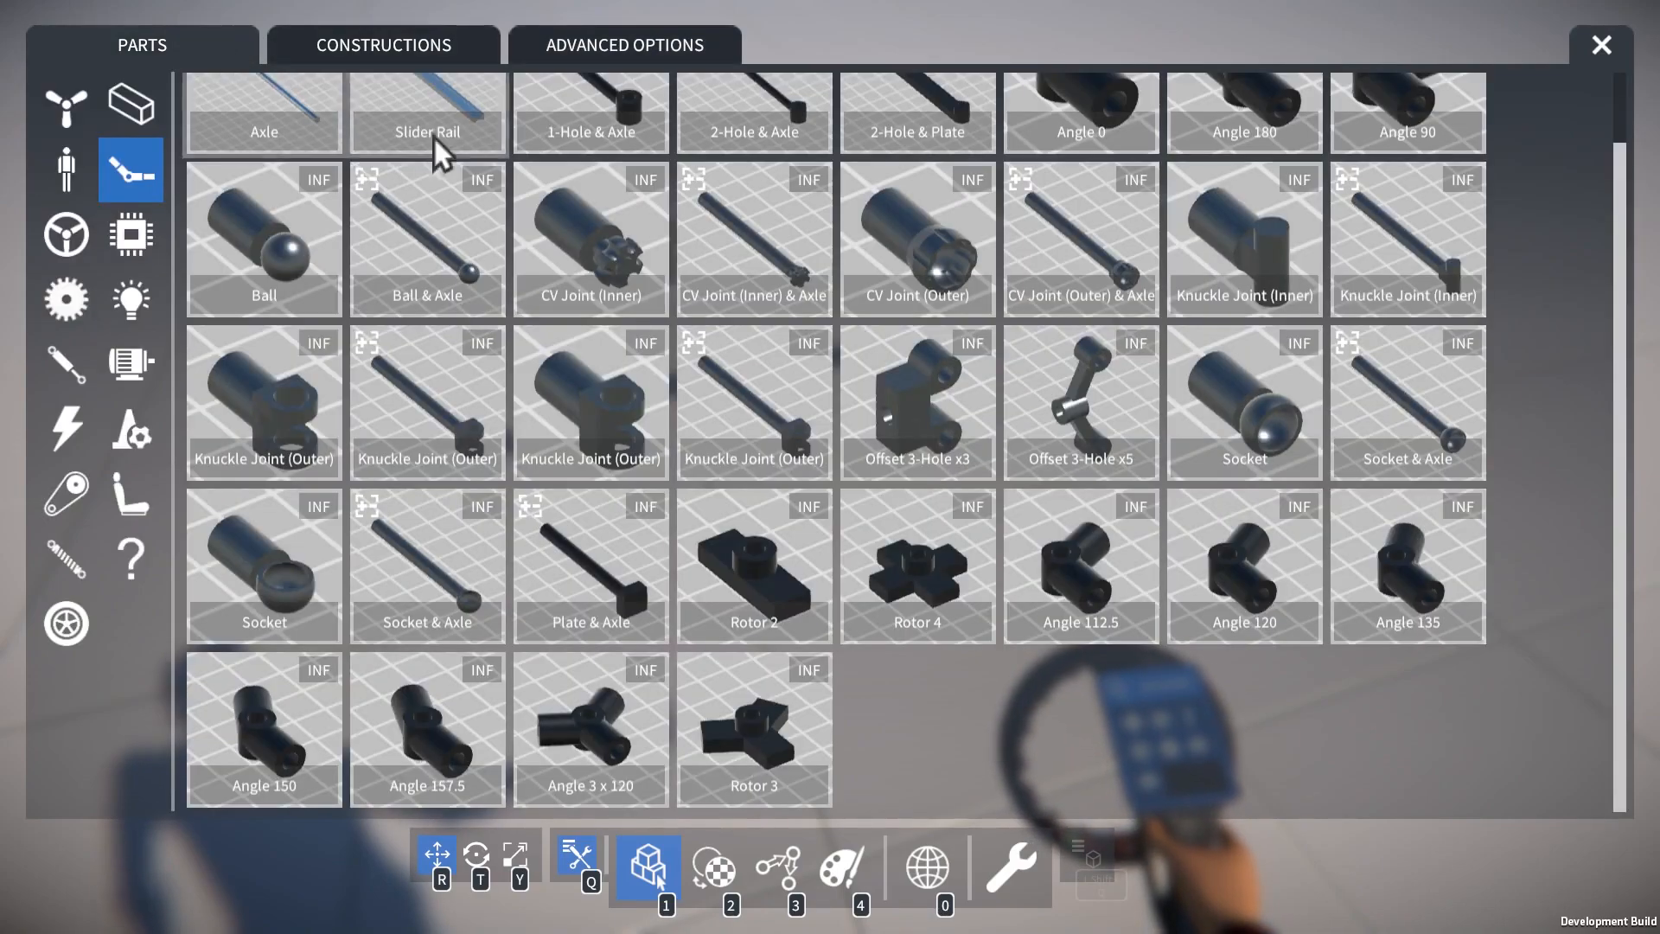
pyautogui.moveTo(591, 730)
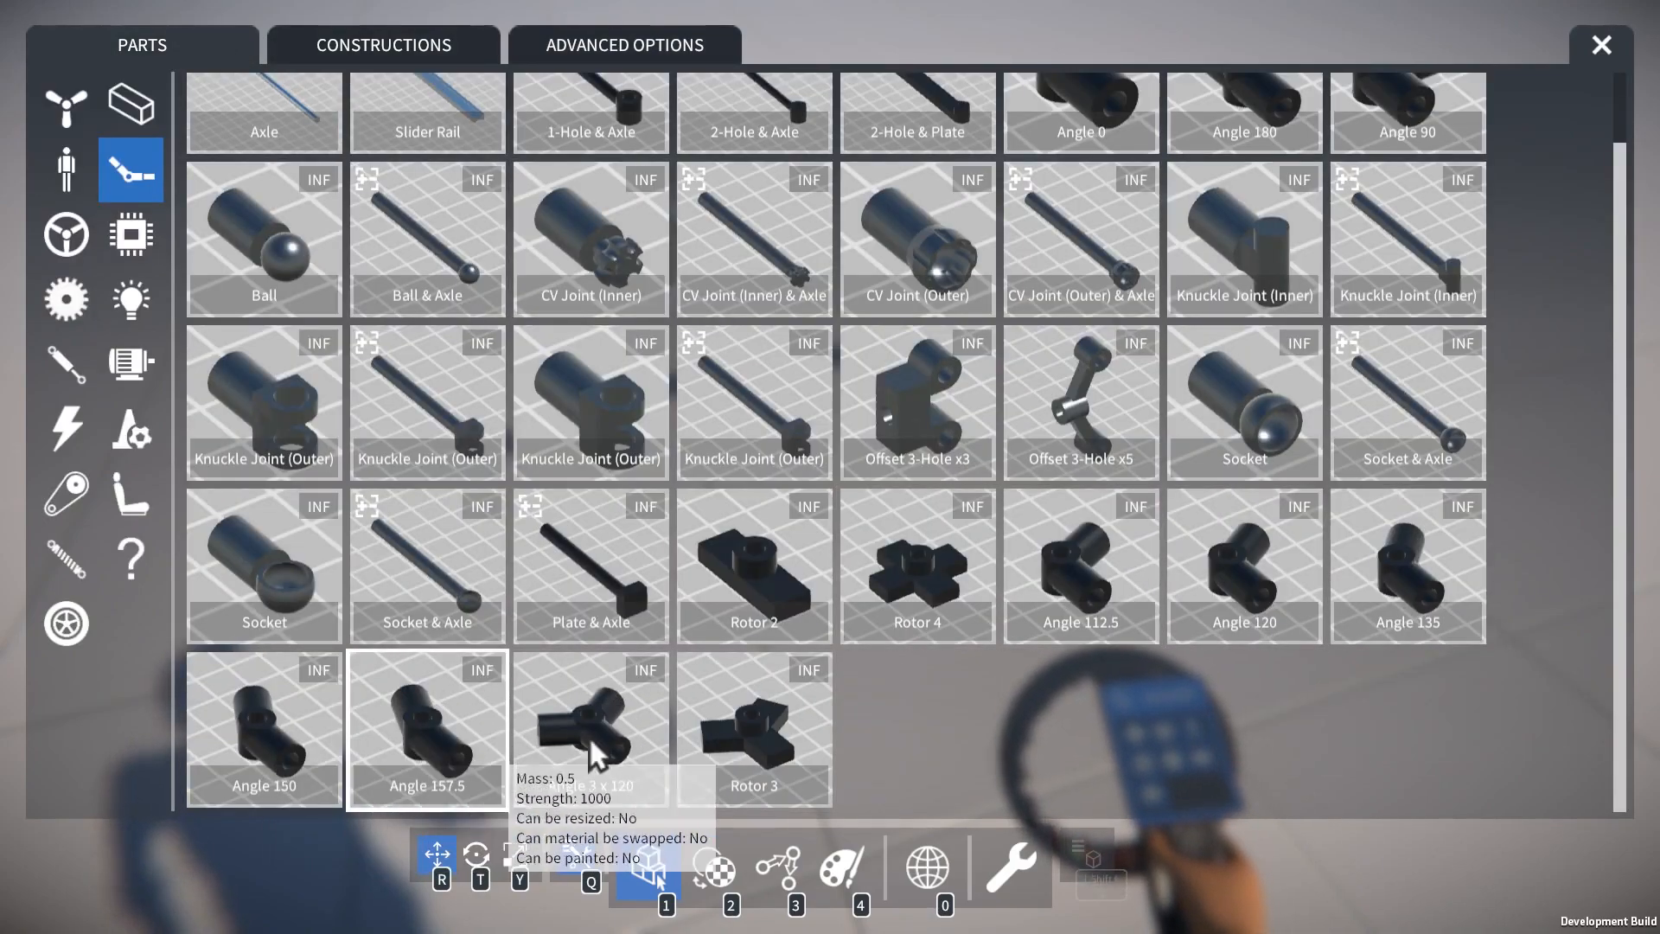
pyautogui.click(1600, 45)
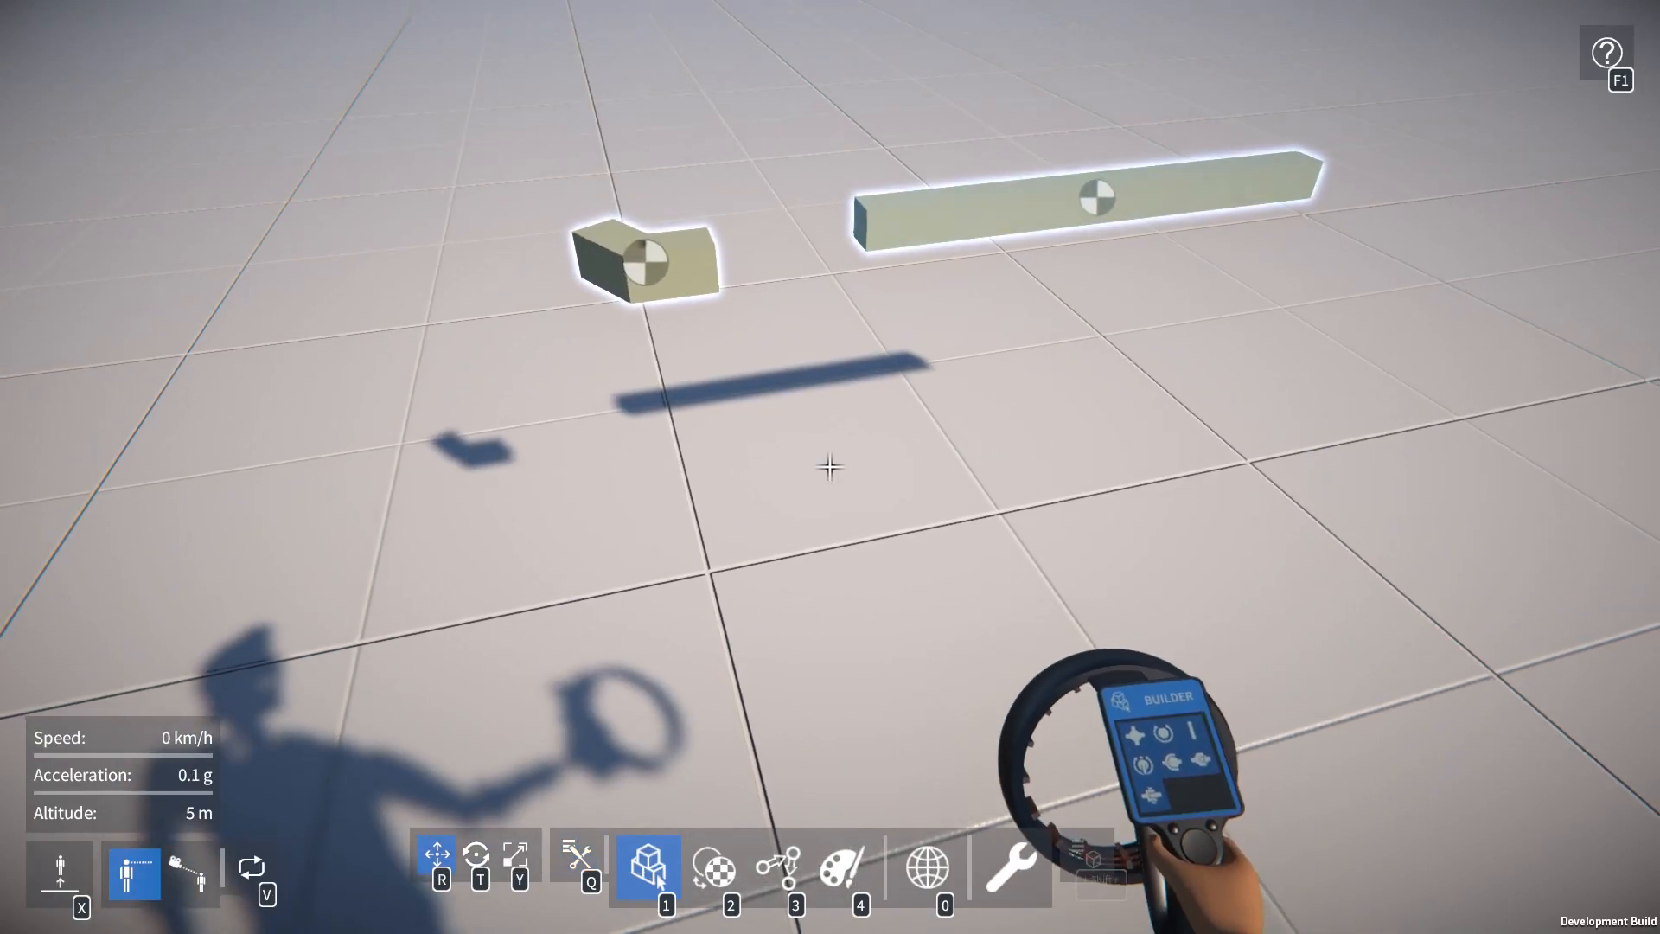